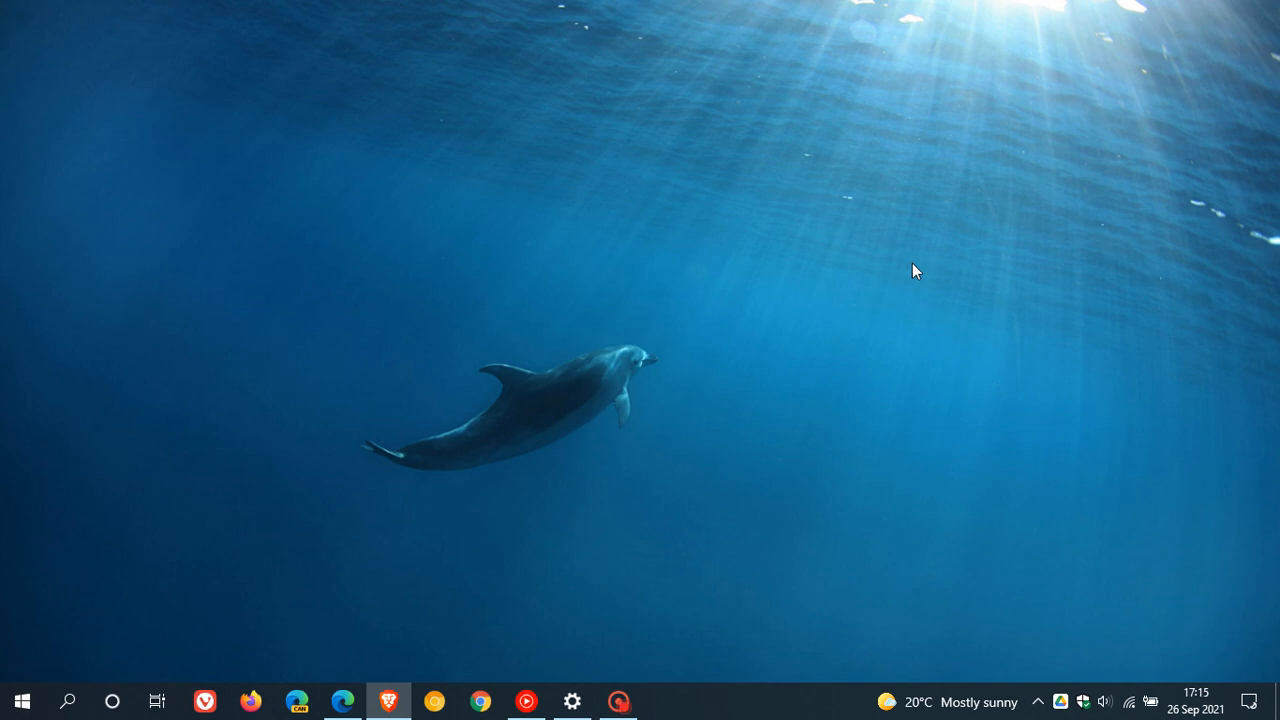
mouse_move(783, 288)
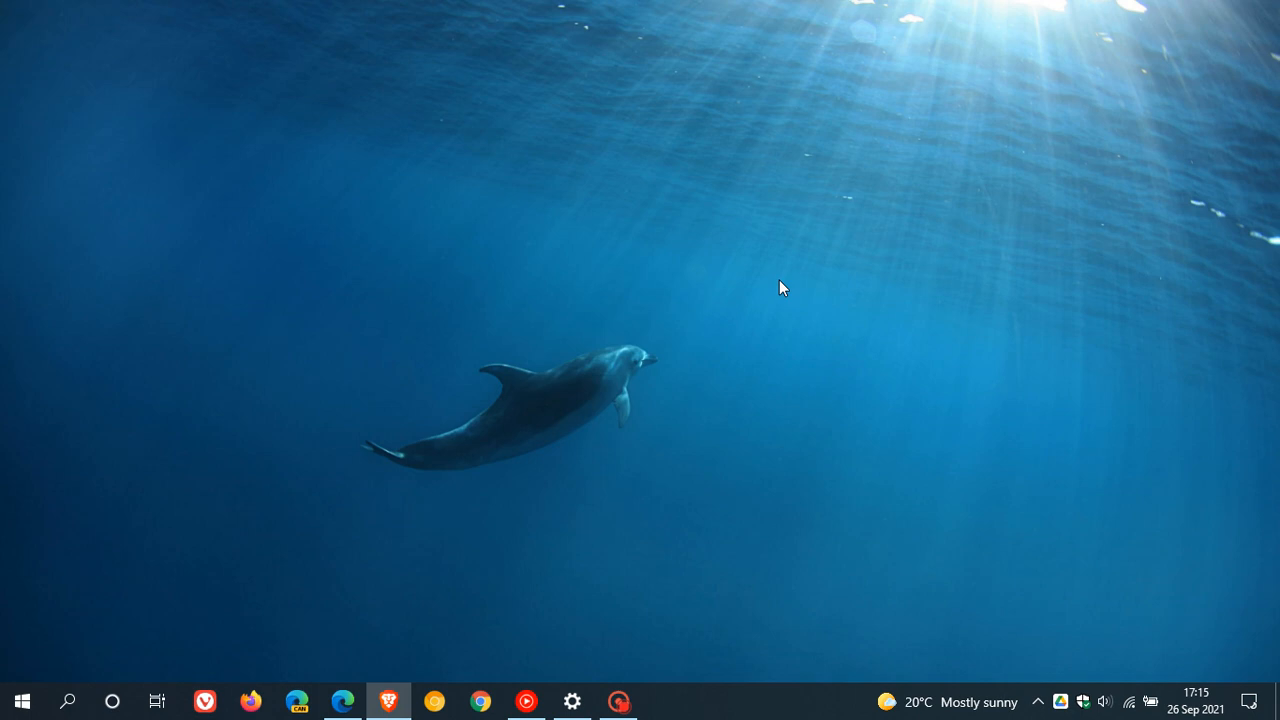
- Bring up Settings update history, with Other Updates (44) expanded, listing KB5005101 installed 02 Sep 2021
click(572, 700)
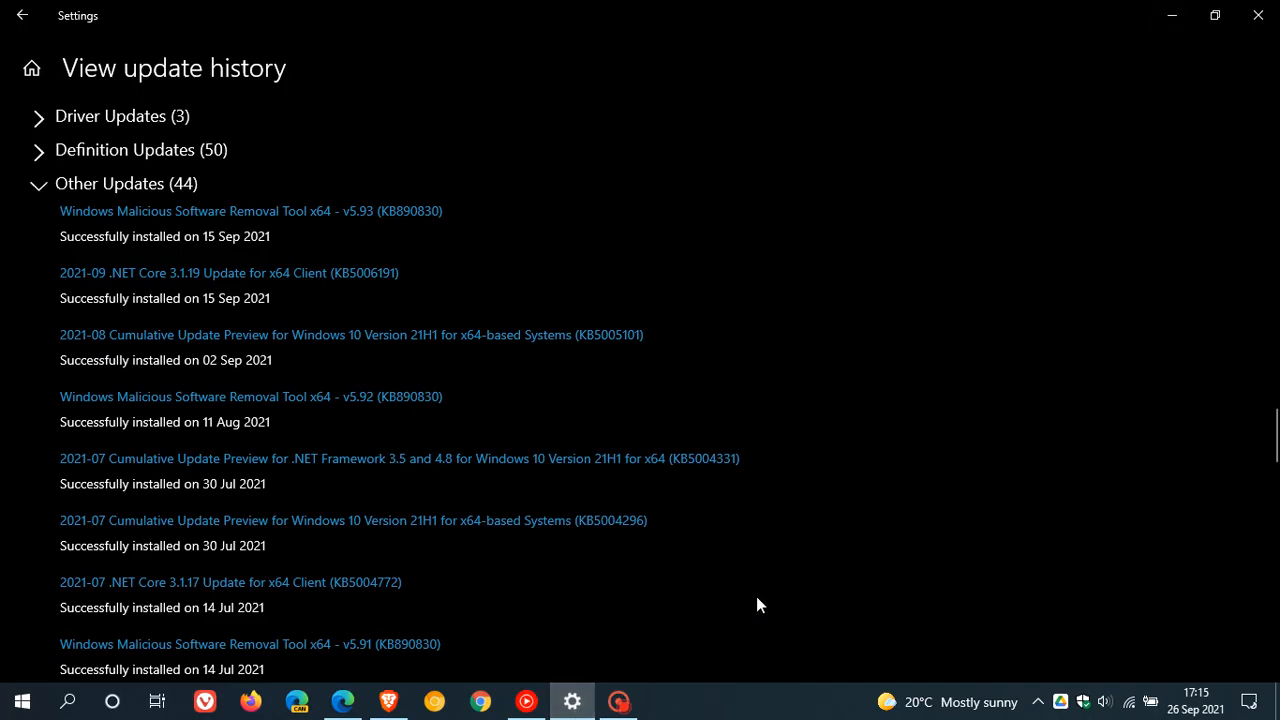
mouse_move(623, 351)
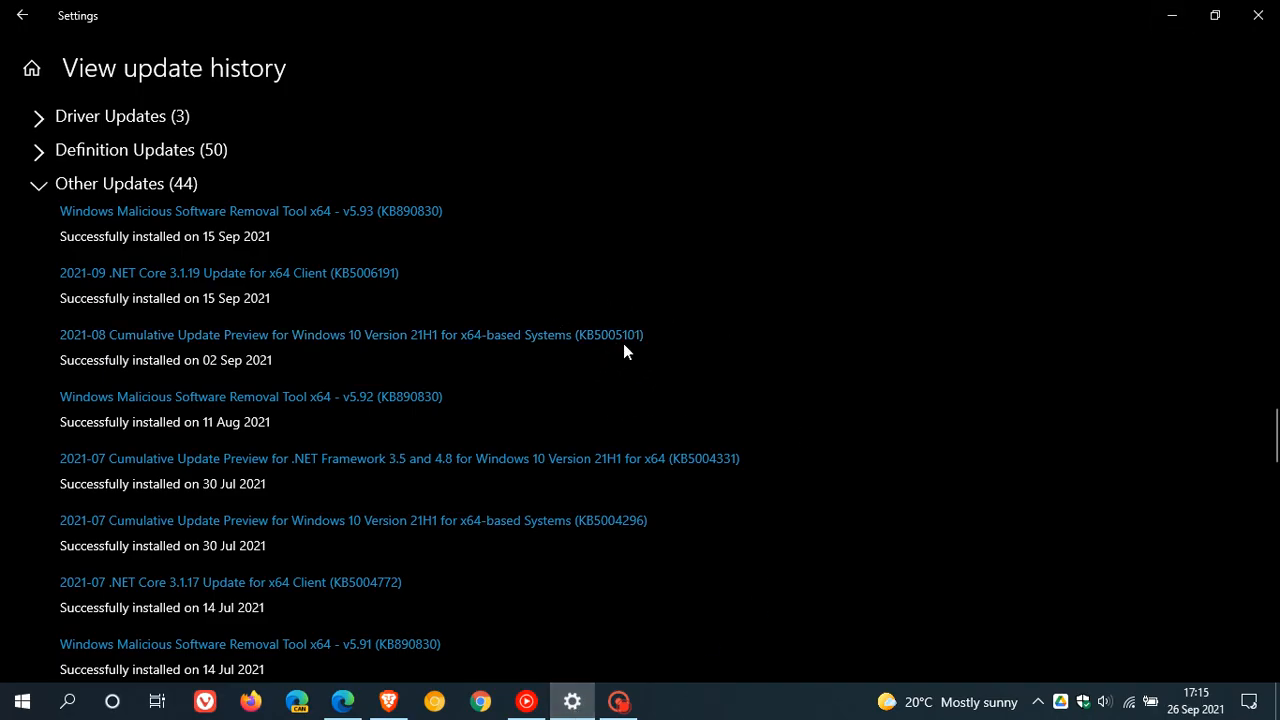
mouse_move(611, 347)
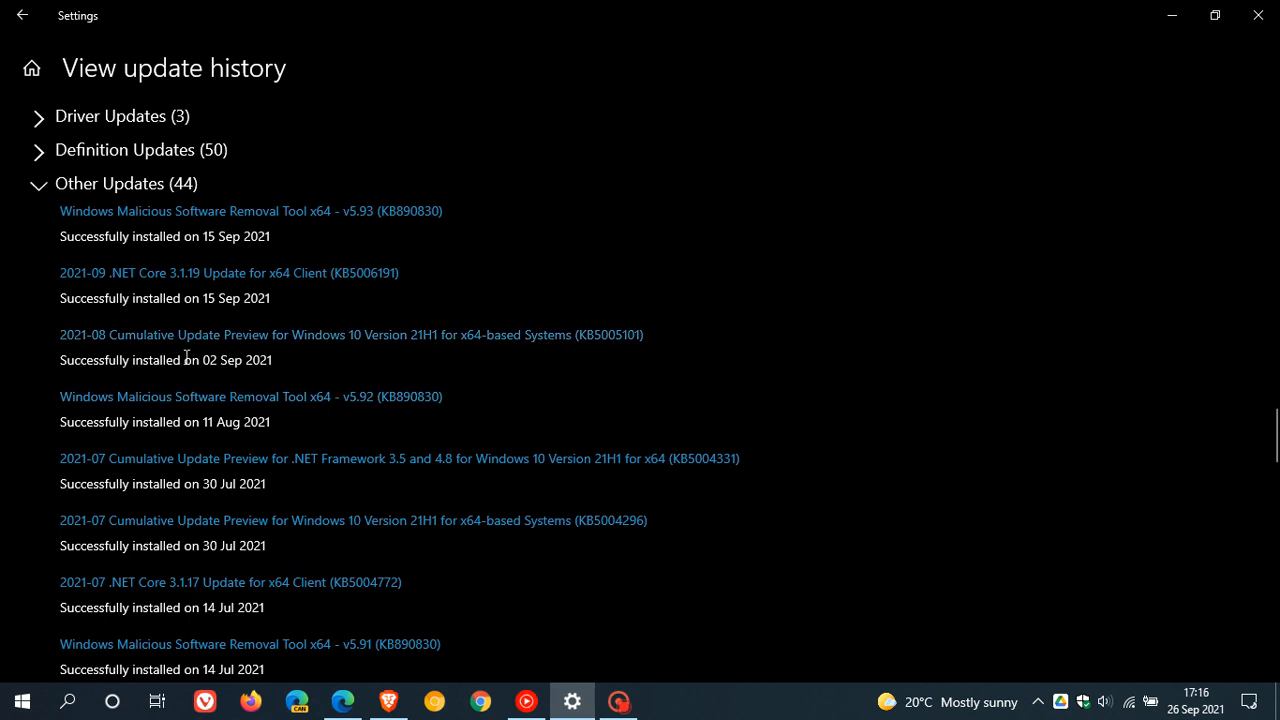
mouse_move(228, 382)
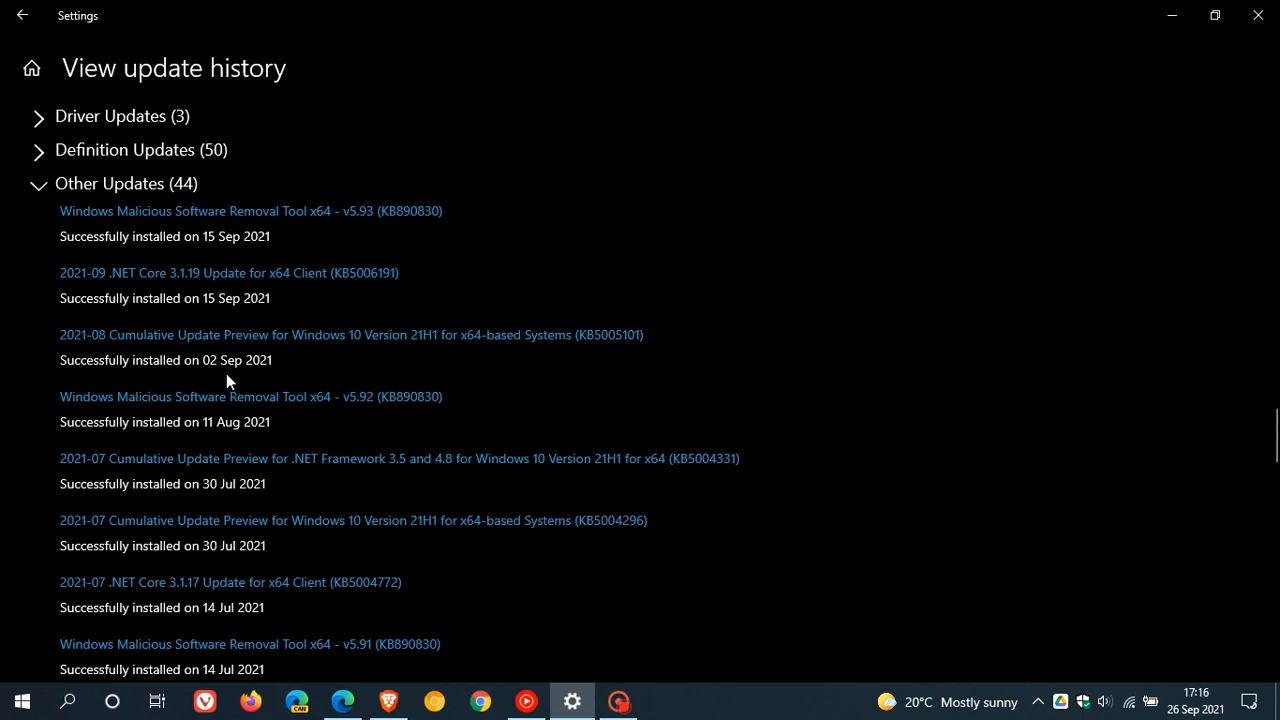
mouse_move(872, 468)
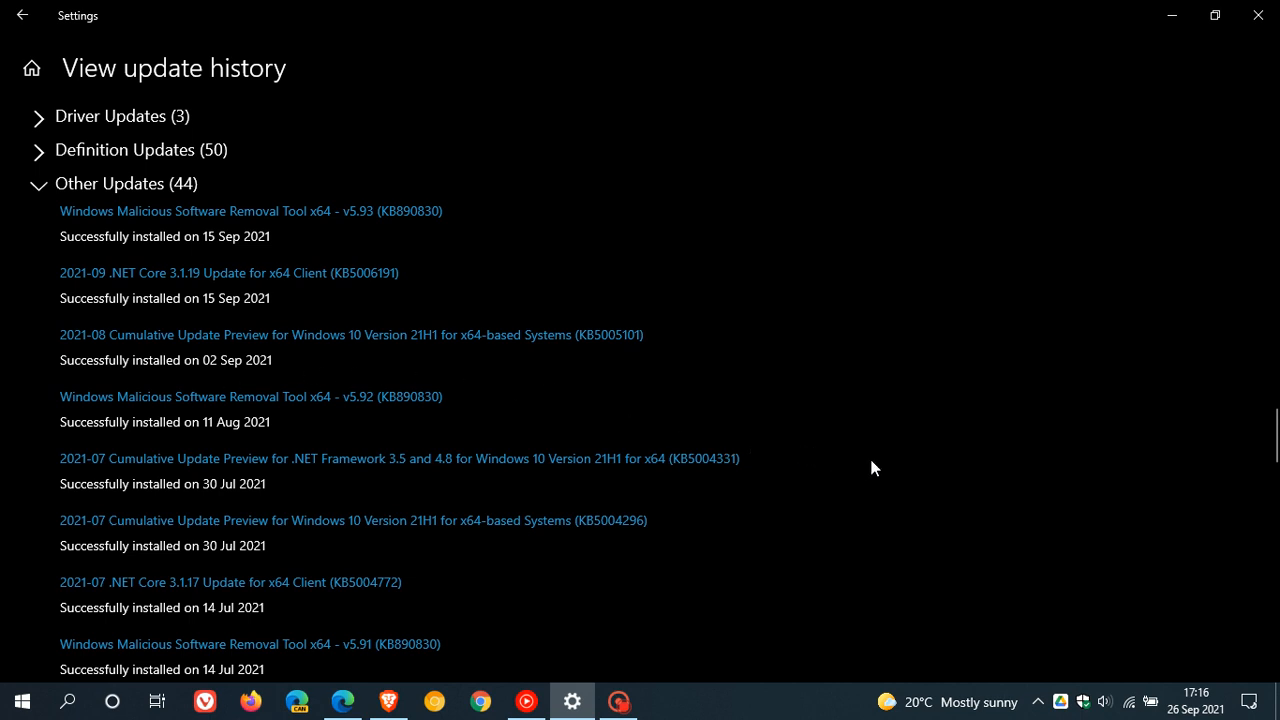
mouse_move(980, 447)
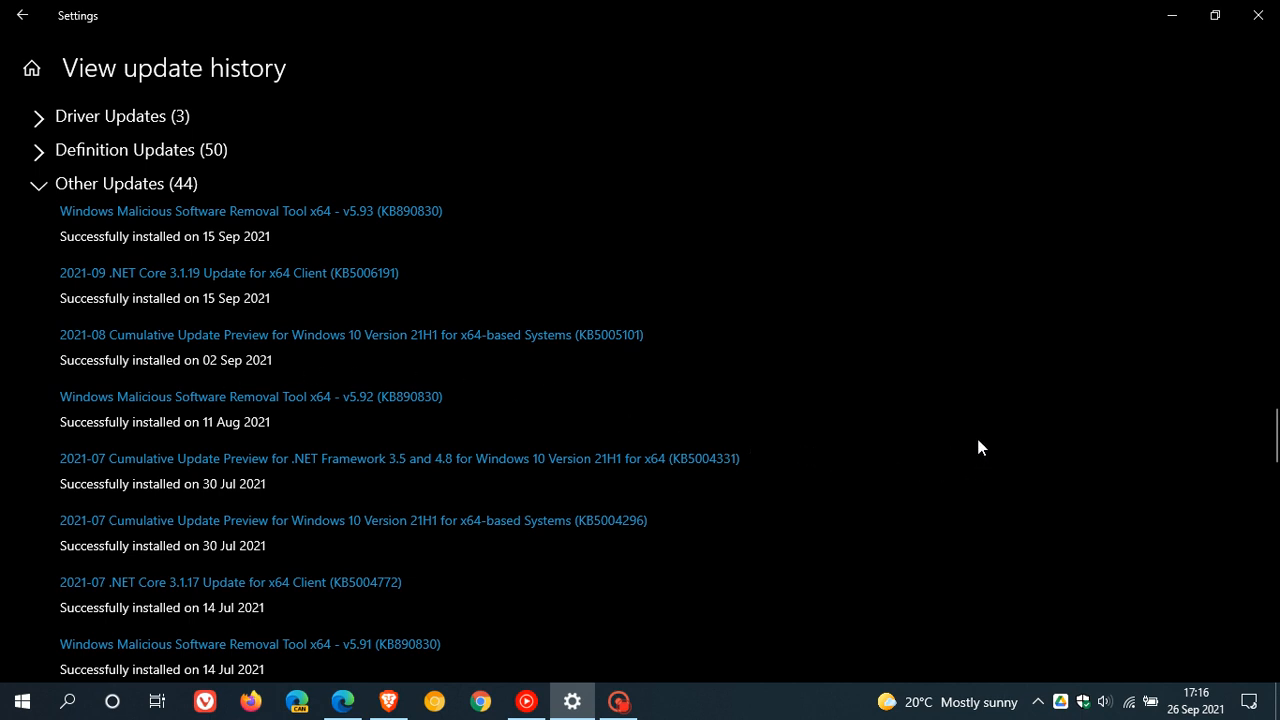
mouse_move(935, 400)
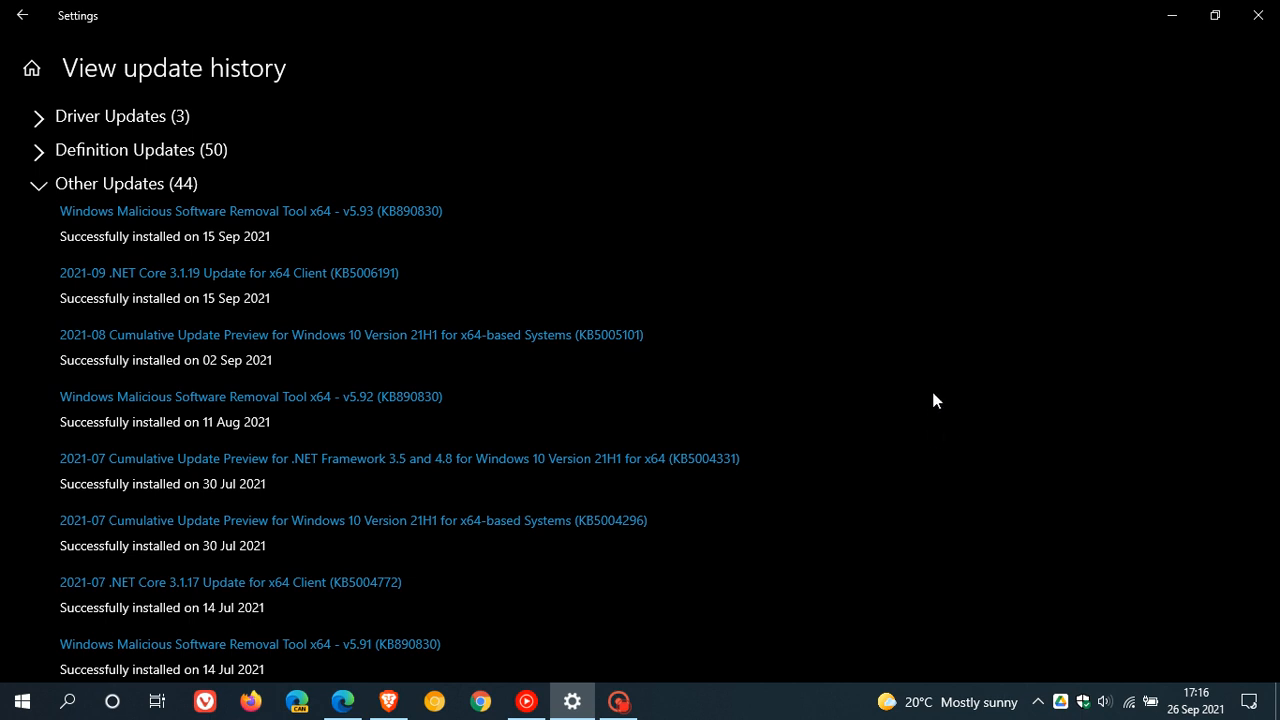
mouse_move(896, 356)
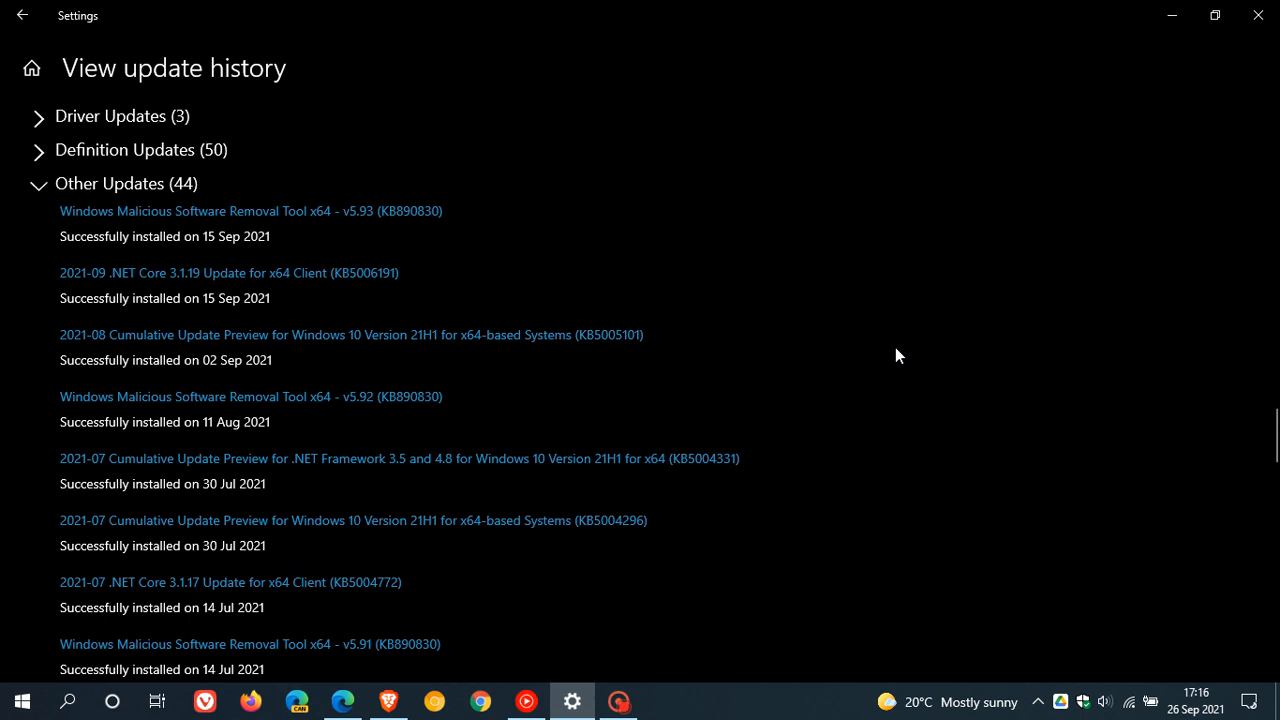
mouse_move(869, 321)
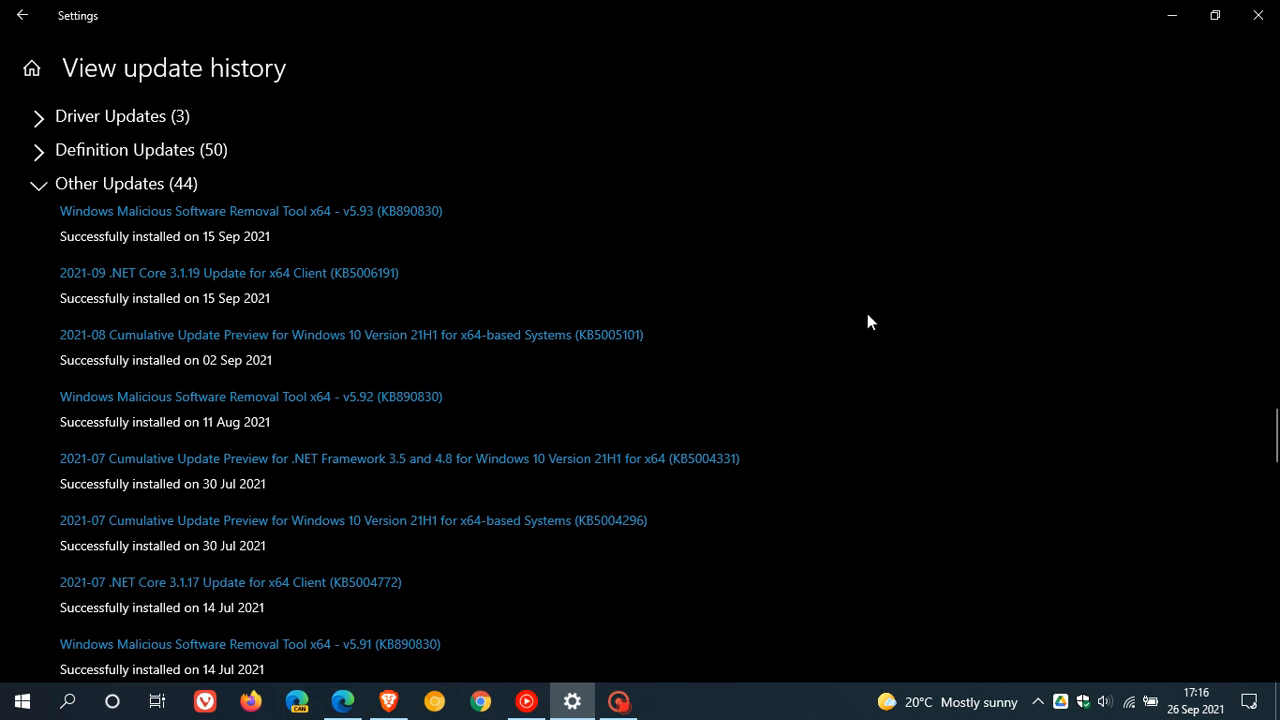
mouse_move(635, 382)
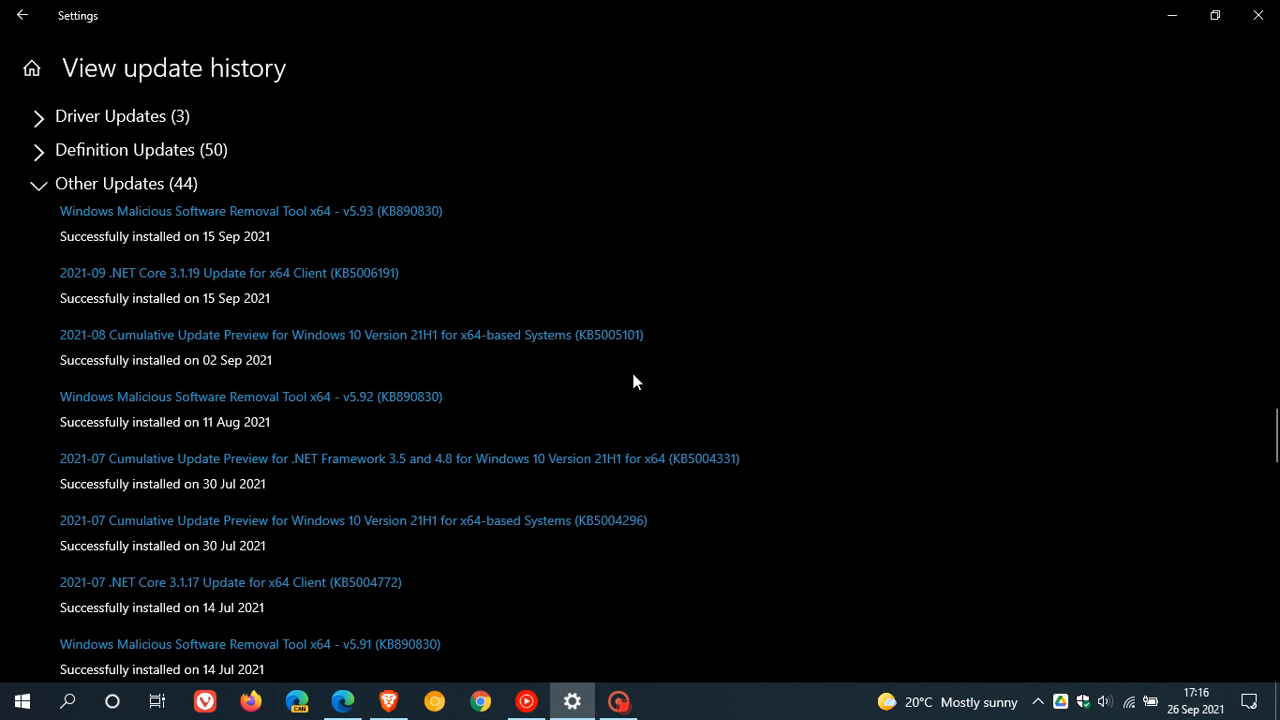
mouse_move(629, 335)
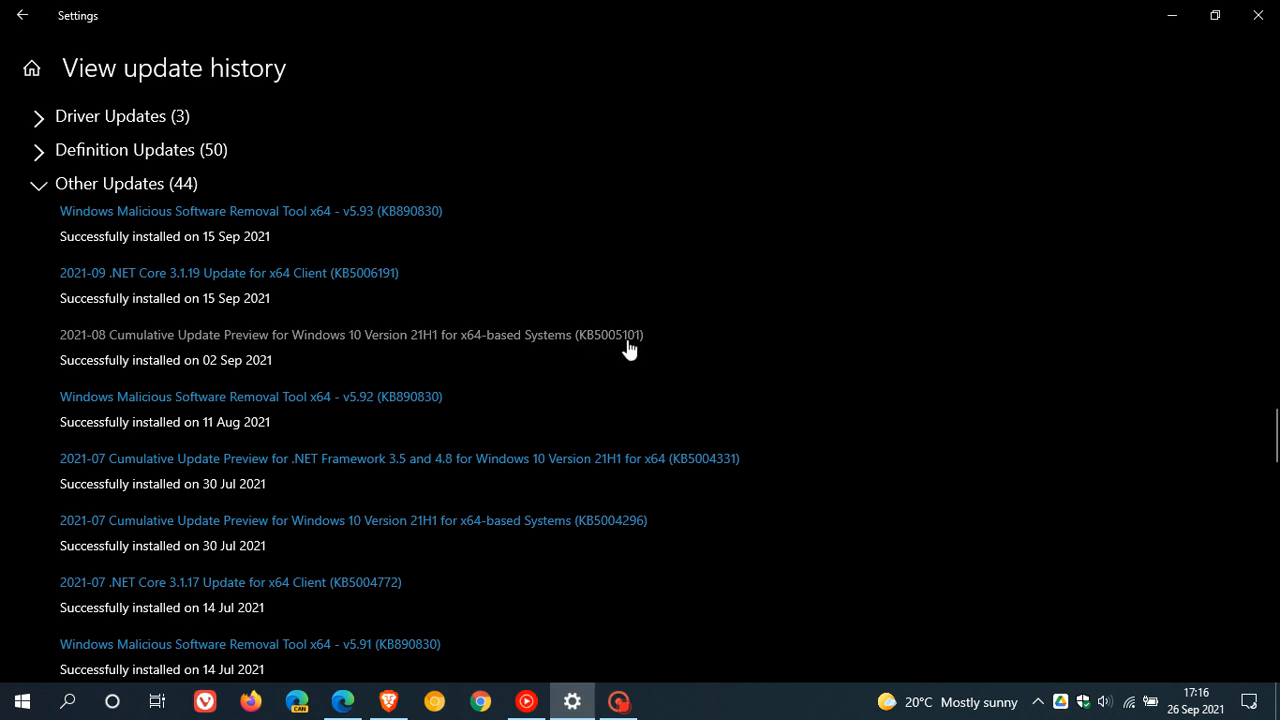
mouse_move(658, 348)
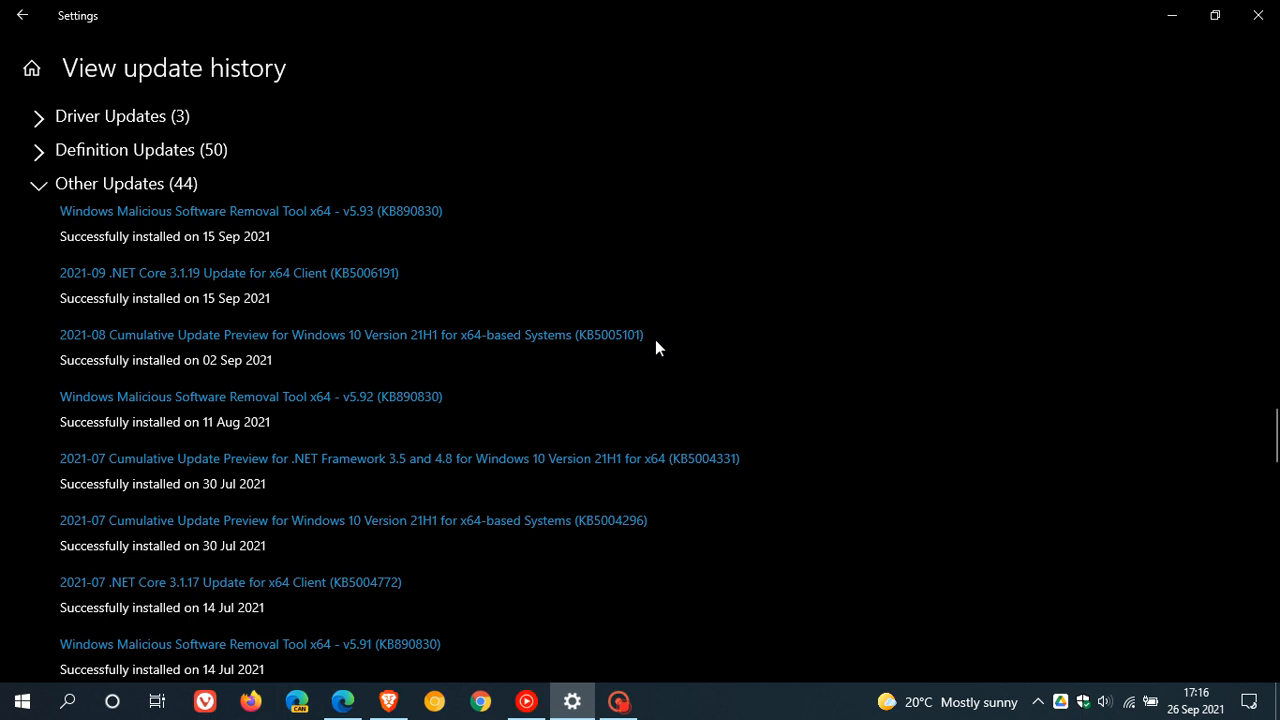
mouse_move(622, 359)
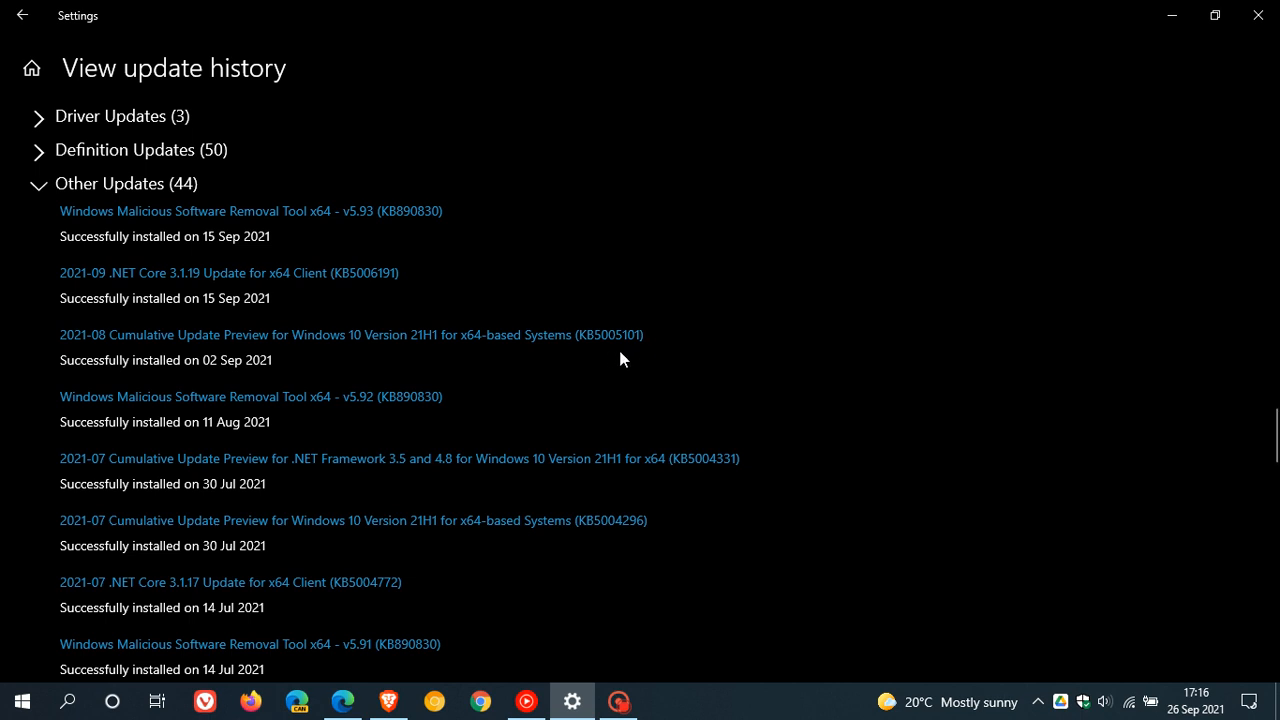
mouse_move(443, 575)
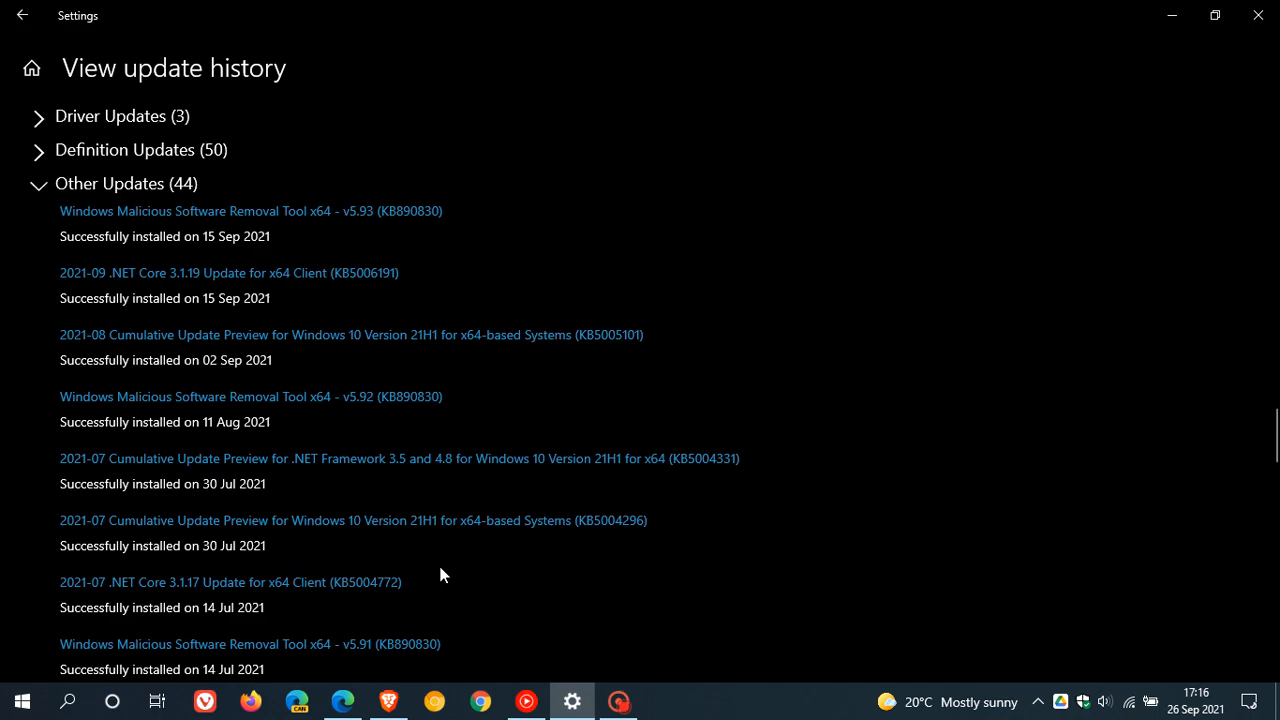
- Switch to Edge's Known Issue Rollback blog post and highlight its opening definition
click(342, 700)
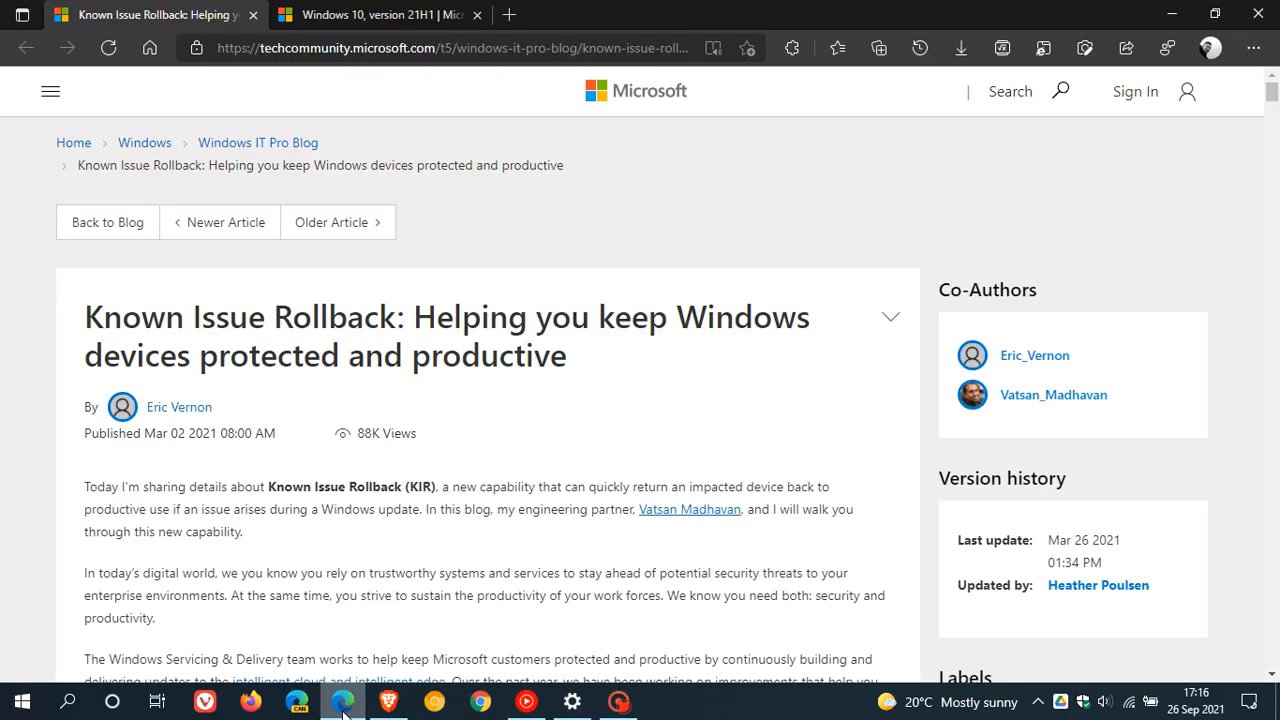
mouse_move(600, 415)
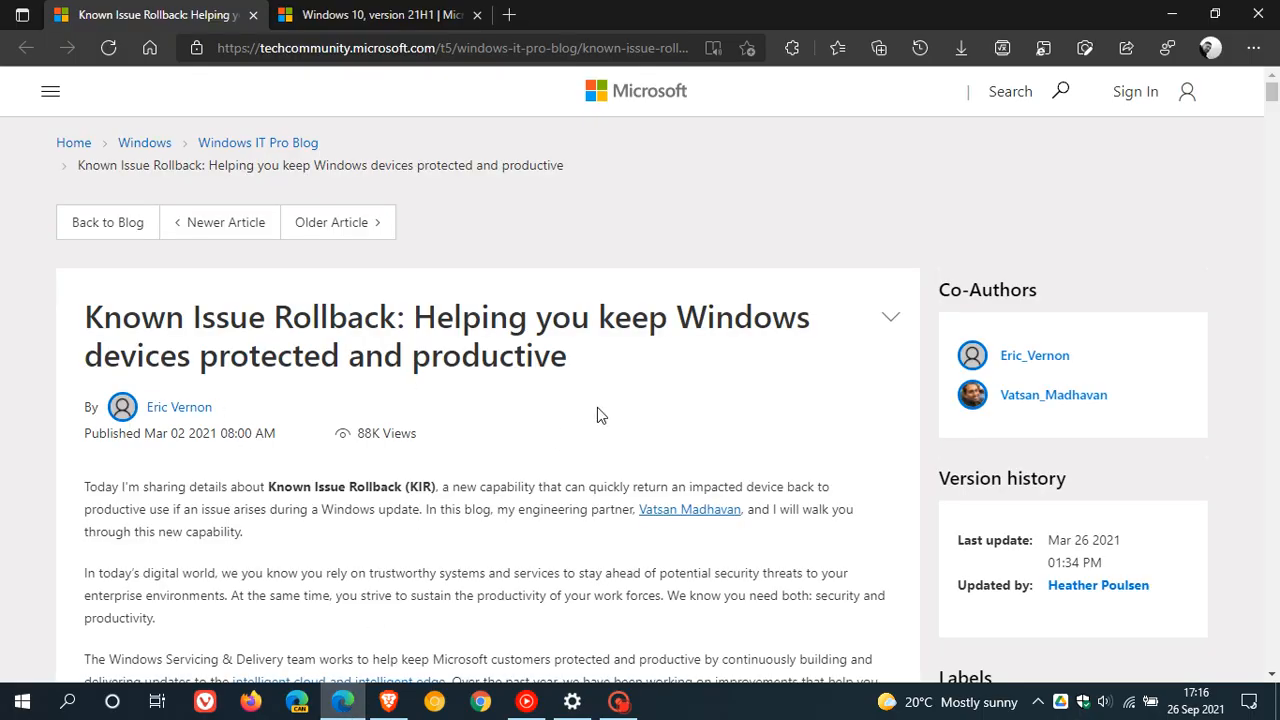
scroll(down, 3)
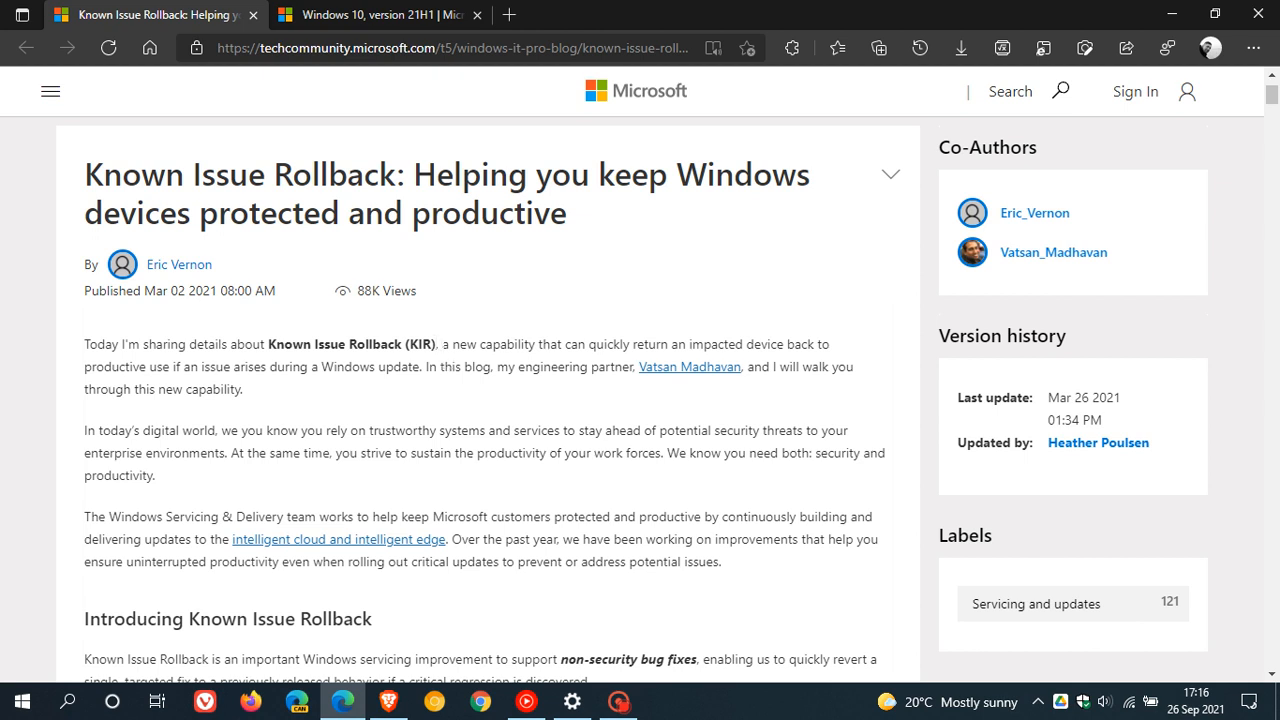
drag(443, 344, 615, 344)
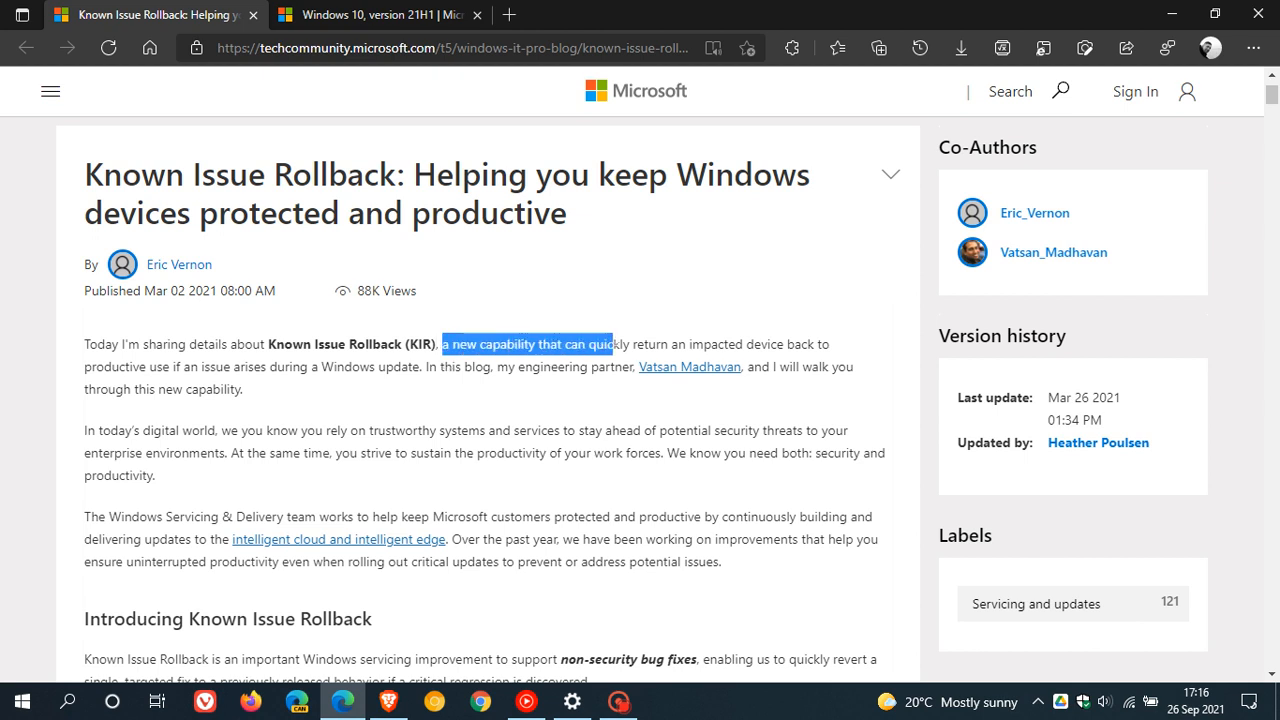
drag(615, 344, 733, 344)
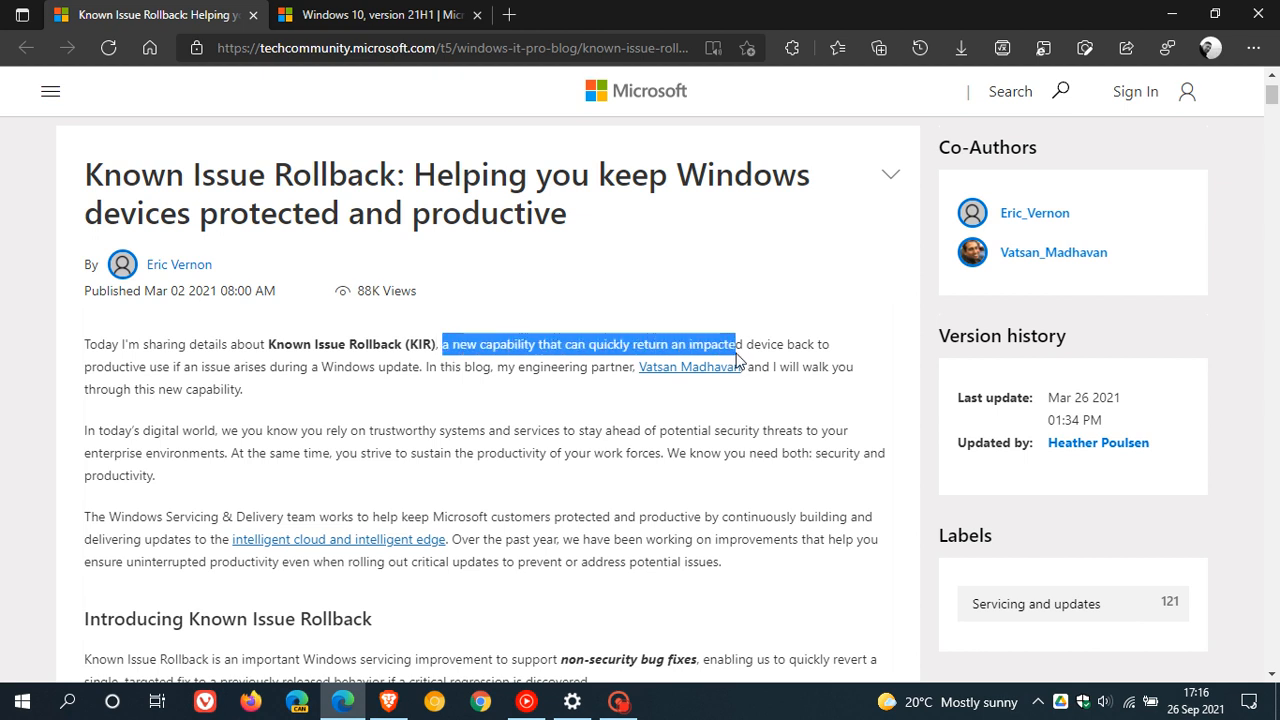
drag(735, 344, 810, 367)
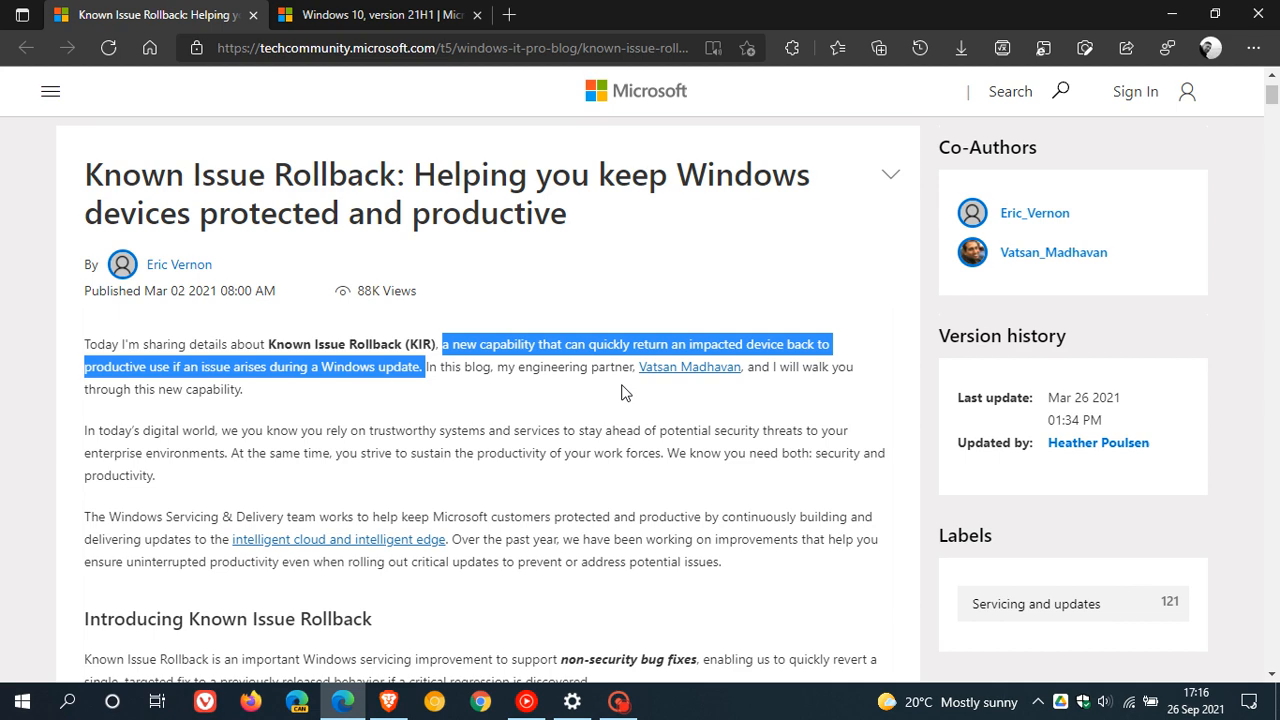
- Highlight the 'Introducing Known Issue Rollback' paragraph, then minimize Edge to reveal update history
scroll(down, 3)
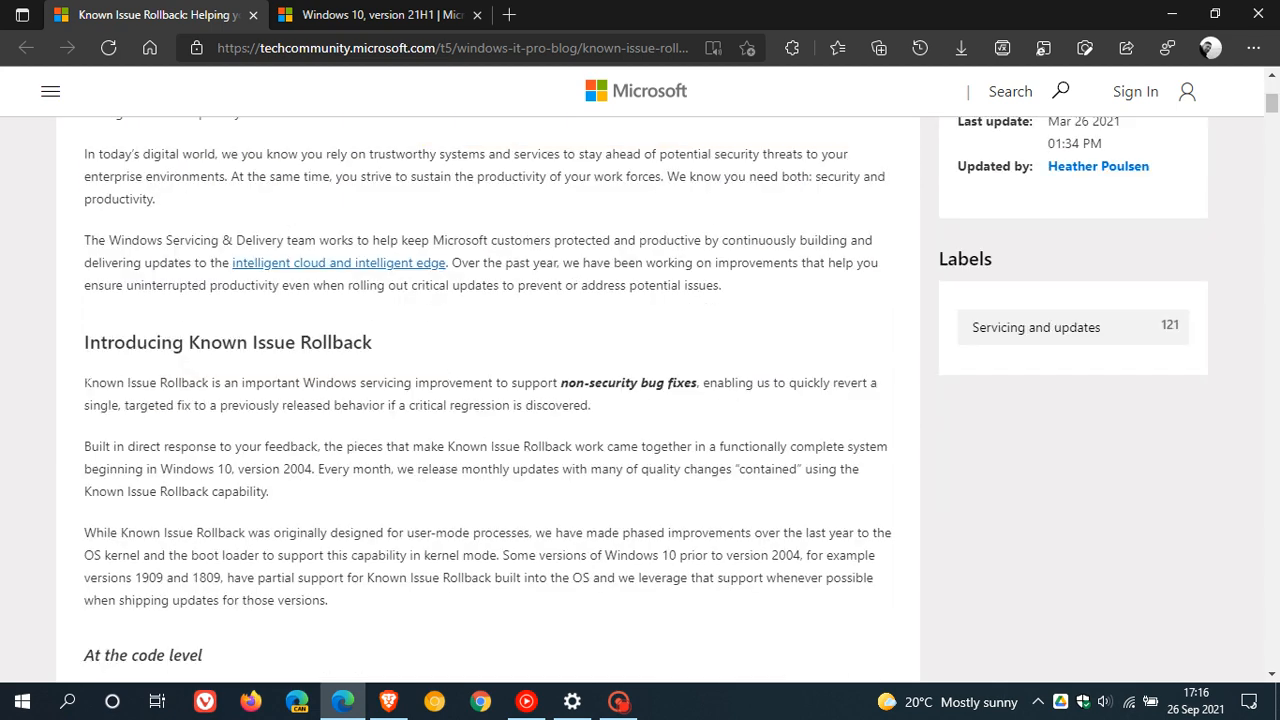
drag(84, 382, 402, 382)
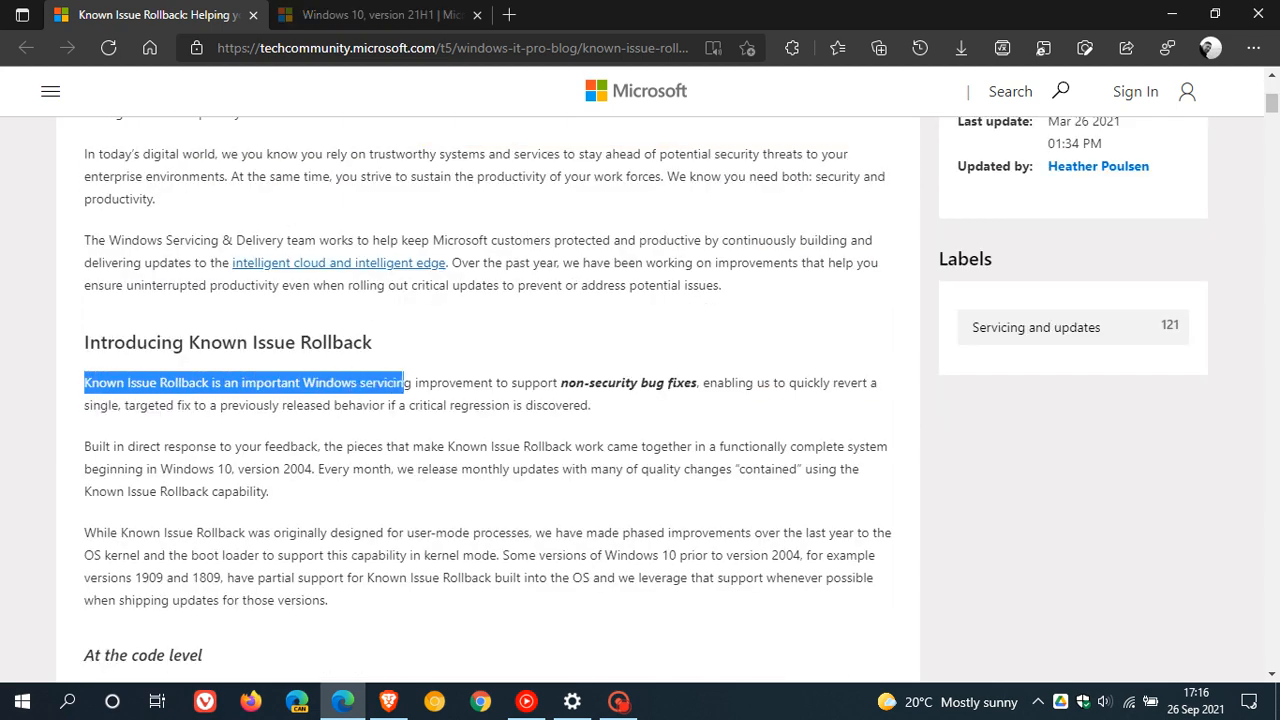
drag(400, 382, 565, 382)
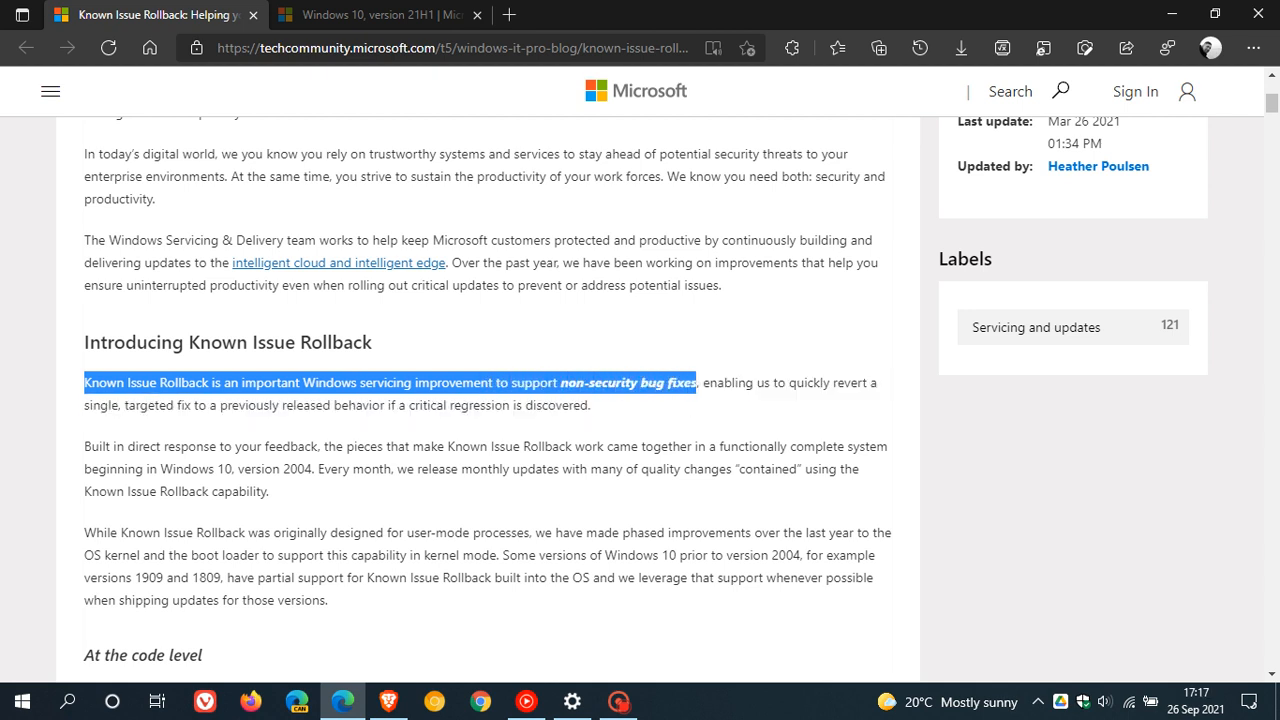
drag(697, 382, 763, 382)
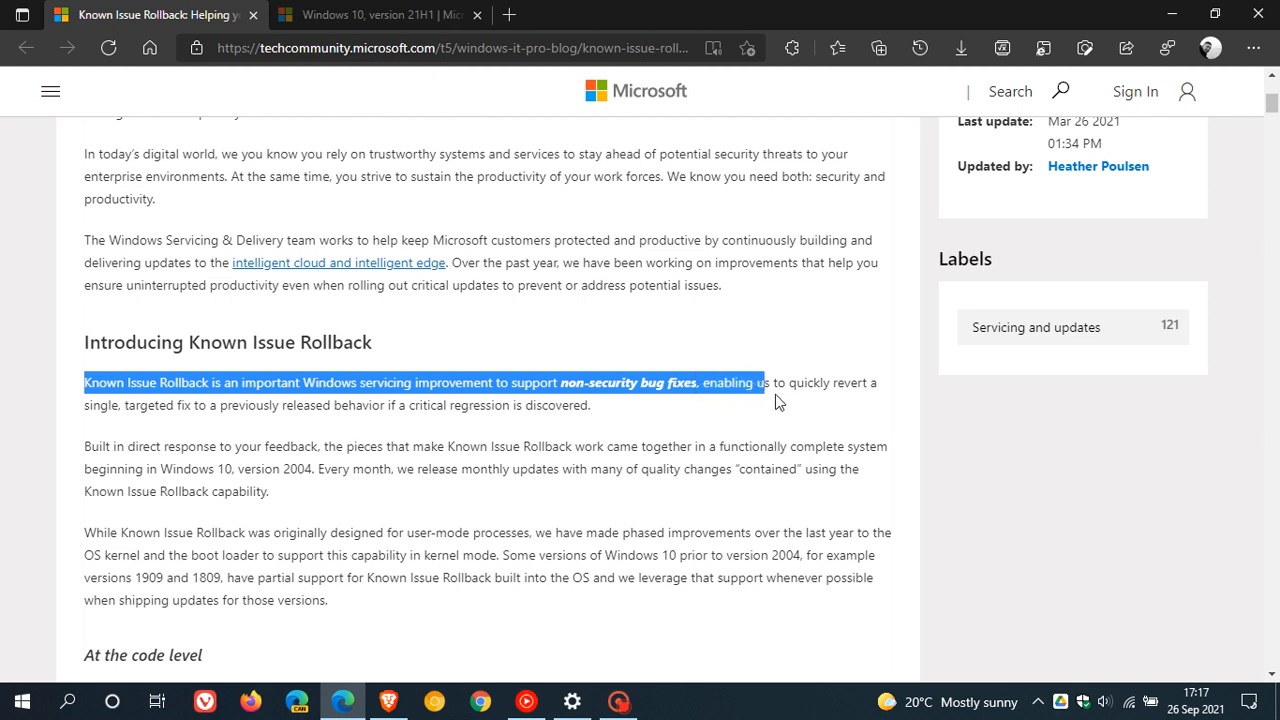
drag(765, 382, 617, 405)
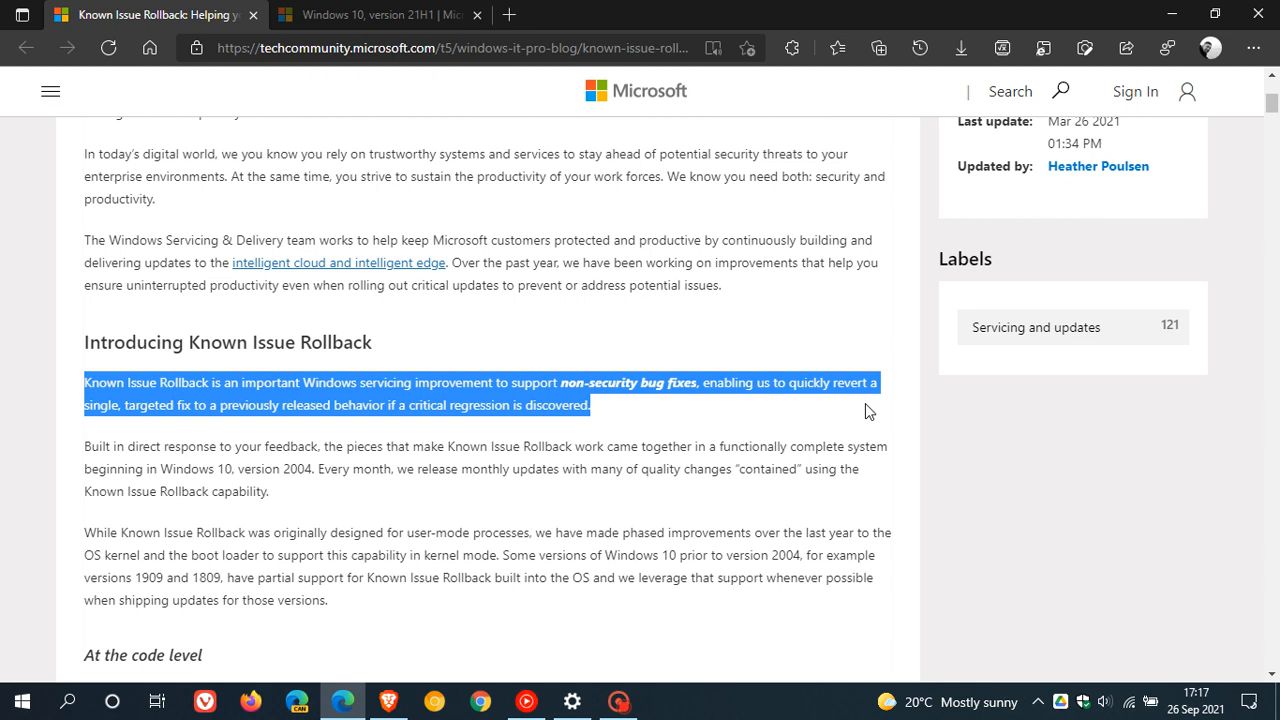
mouse_move(922, 353)
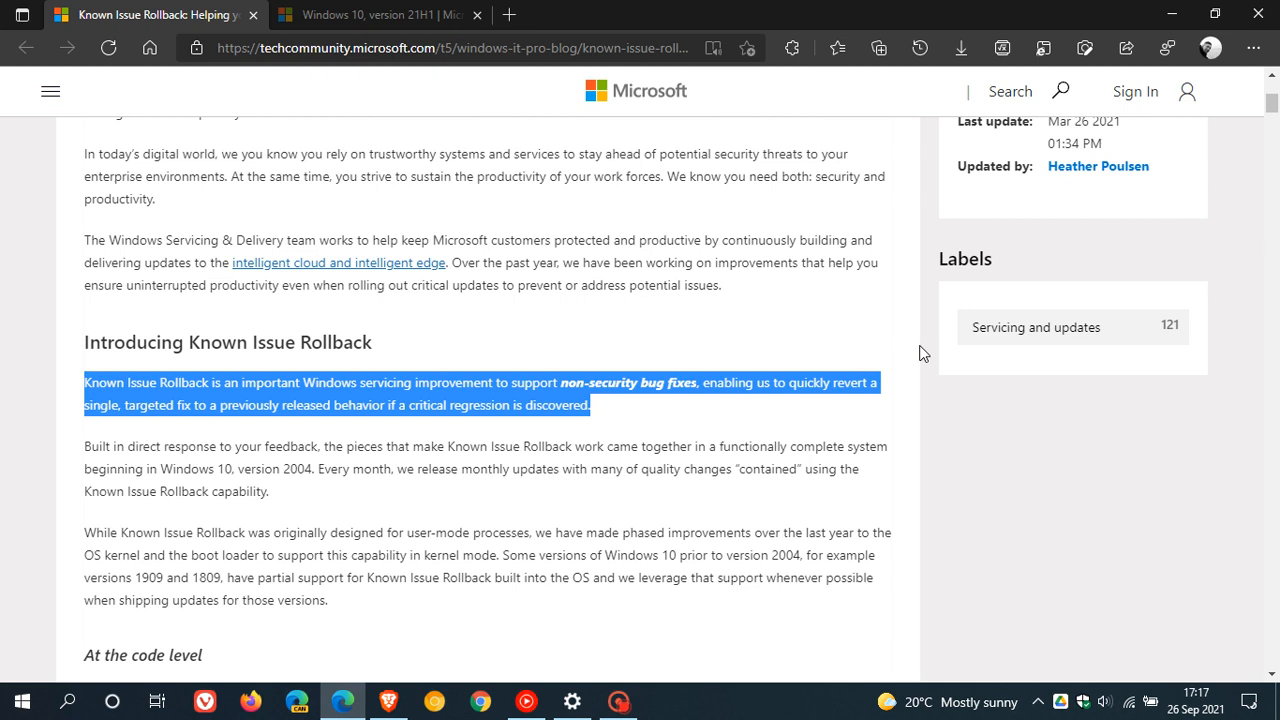
mouse_move(1171, 14)
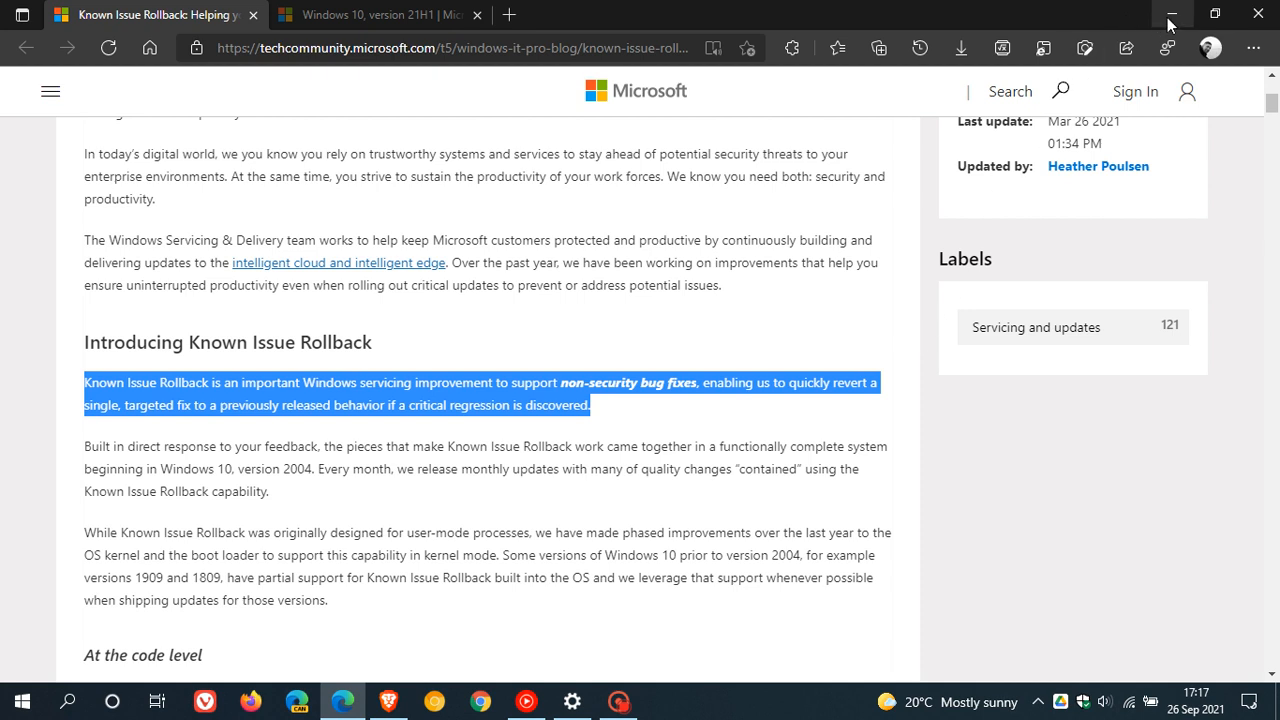
mouse_move(1173, 15)
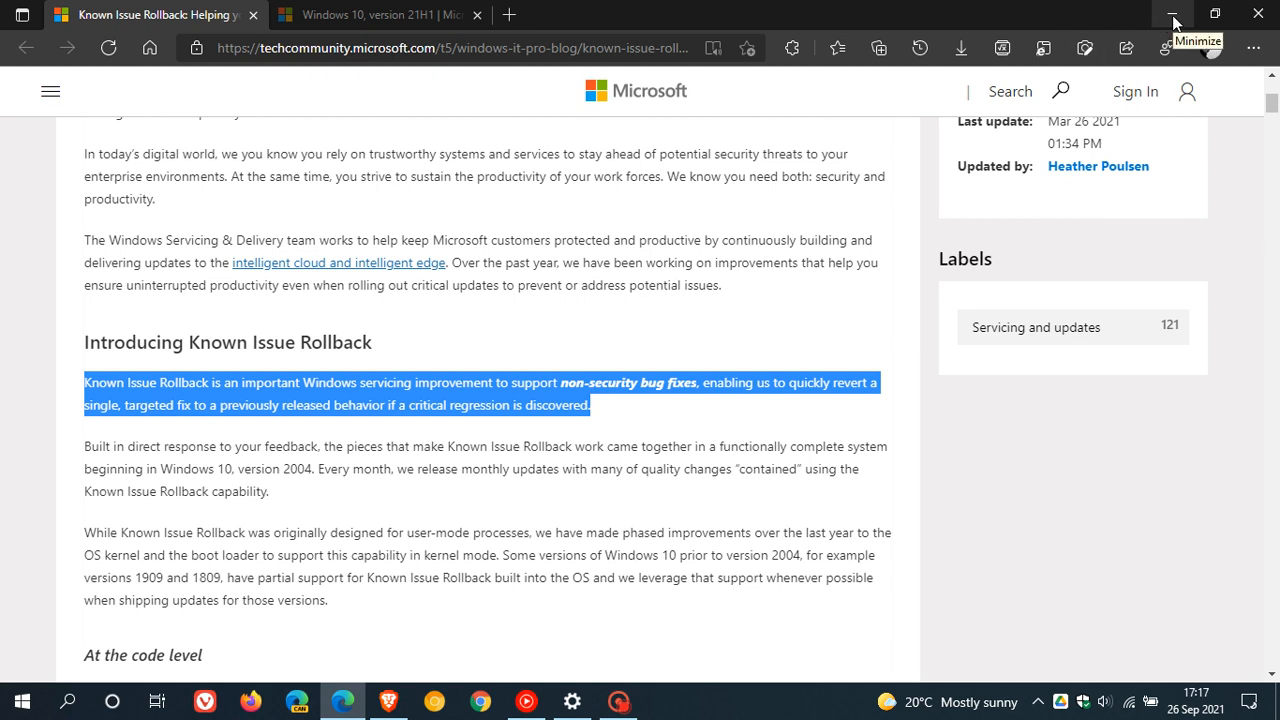
click(1173, 14)
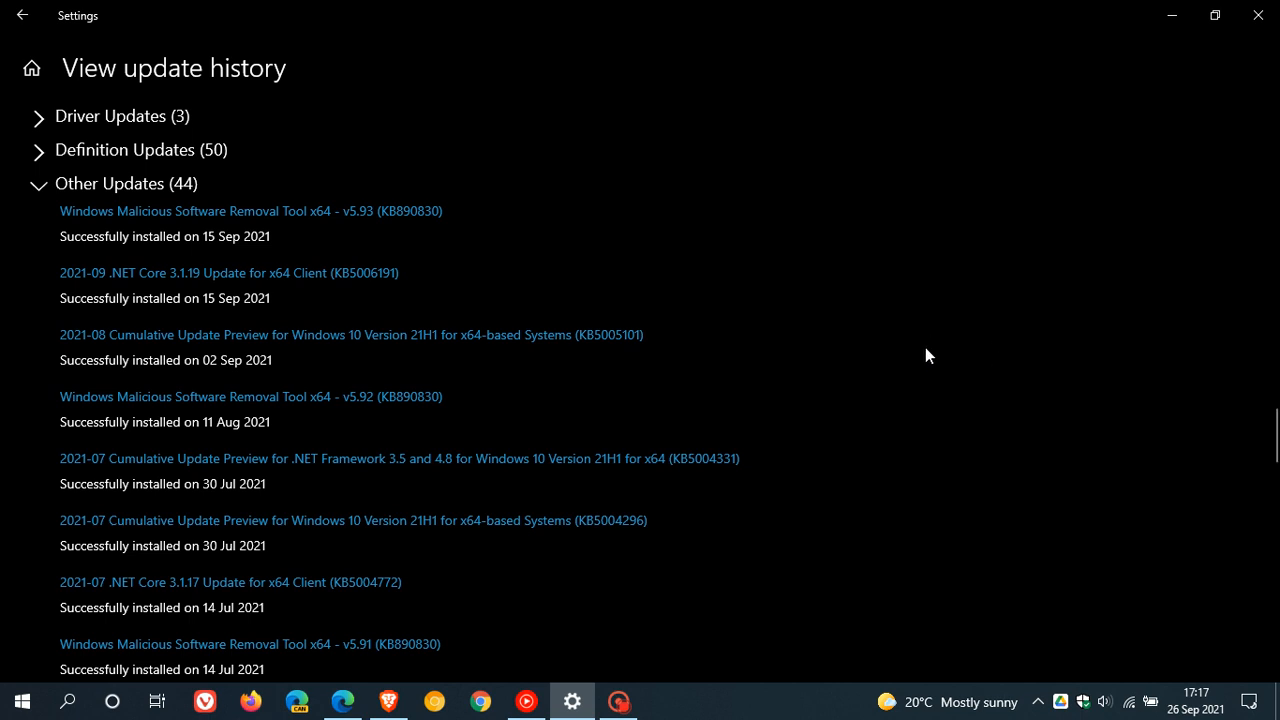
mouse_move(957, 357)
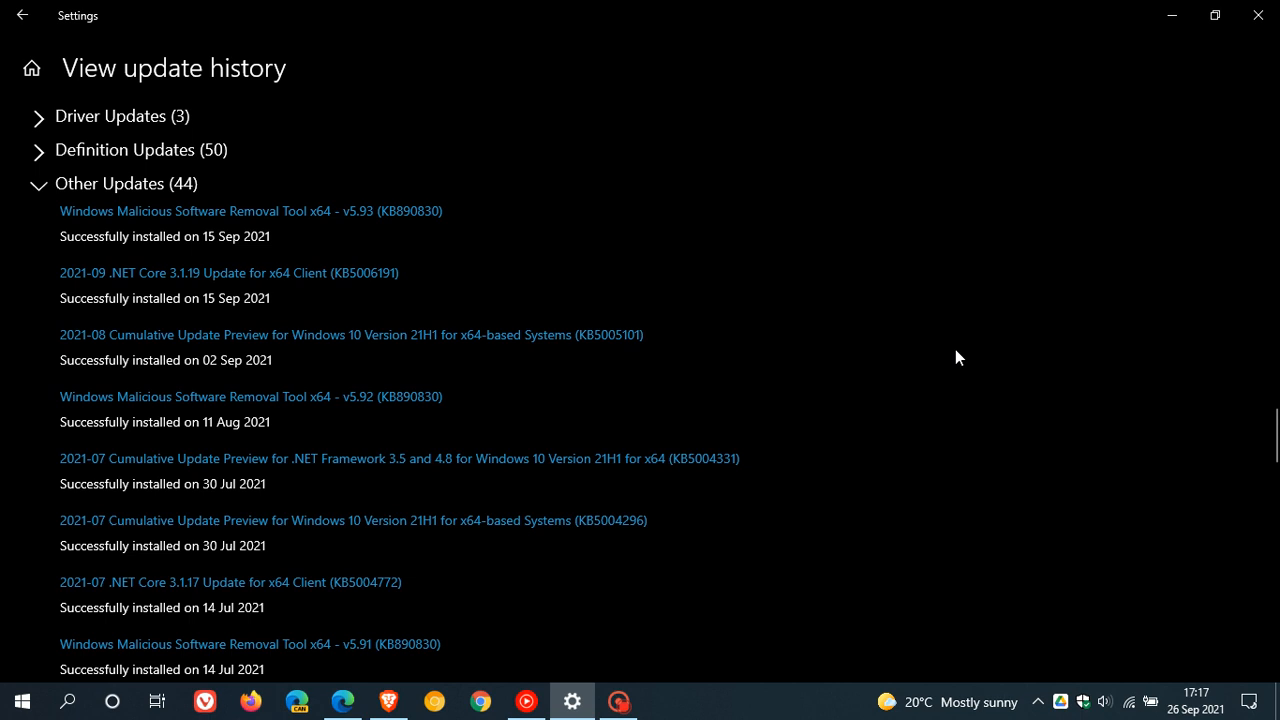
mouse_move(930, 319)
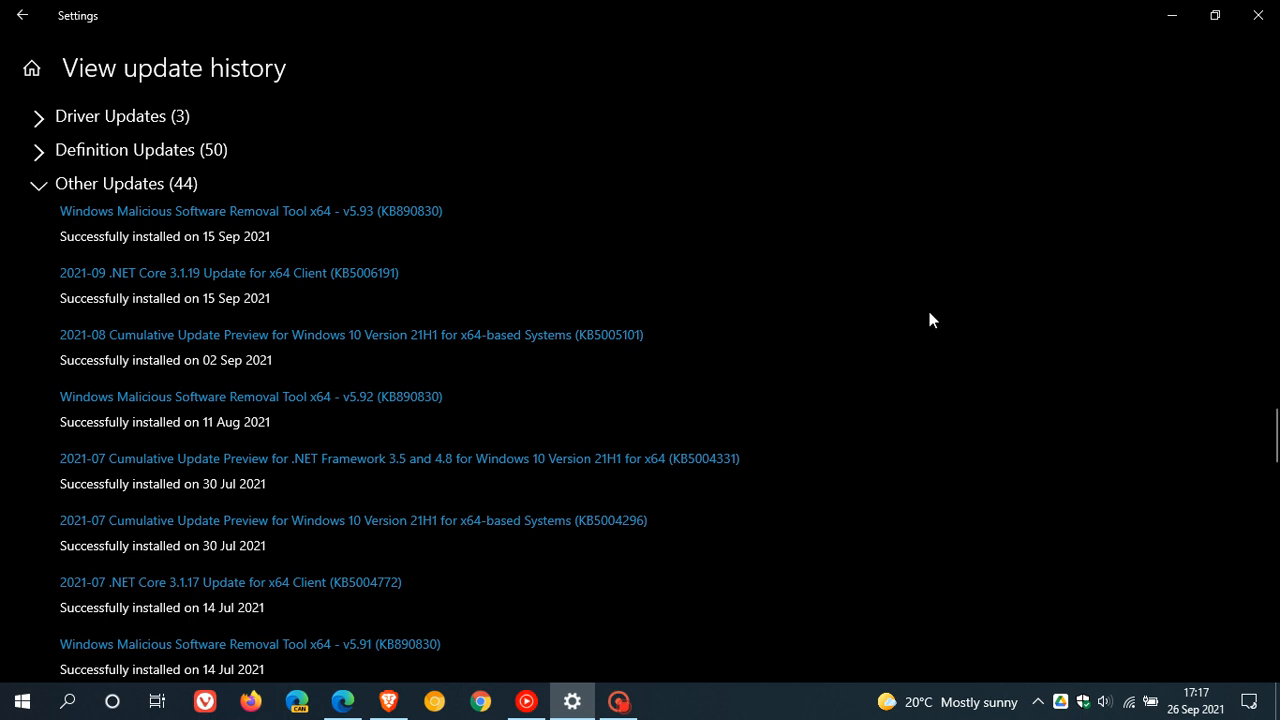
mouse_move(933, 308)
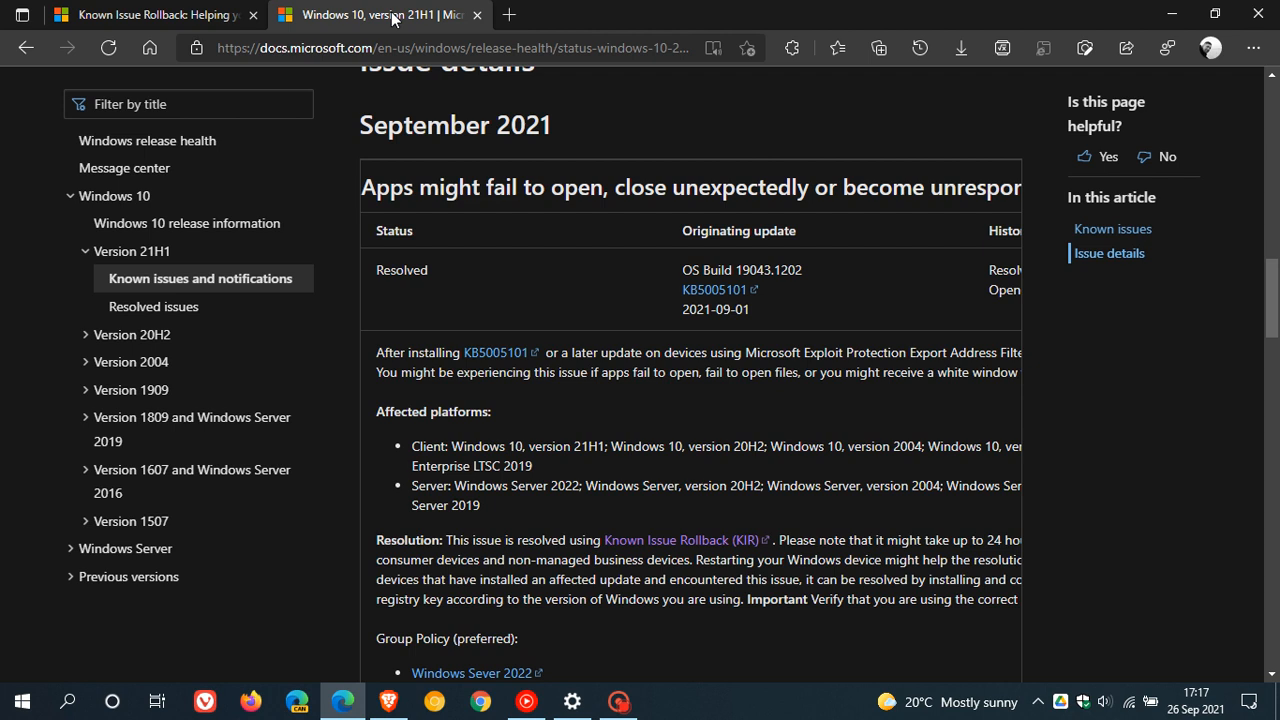
mouse_move(573, 377)
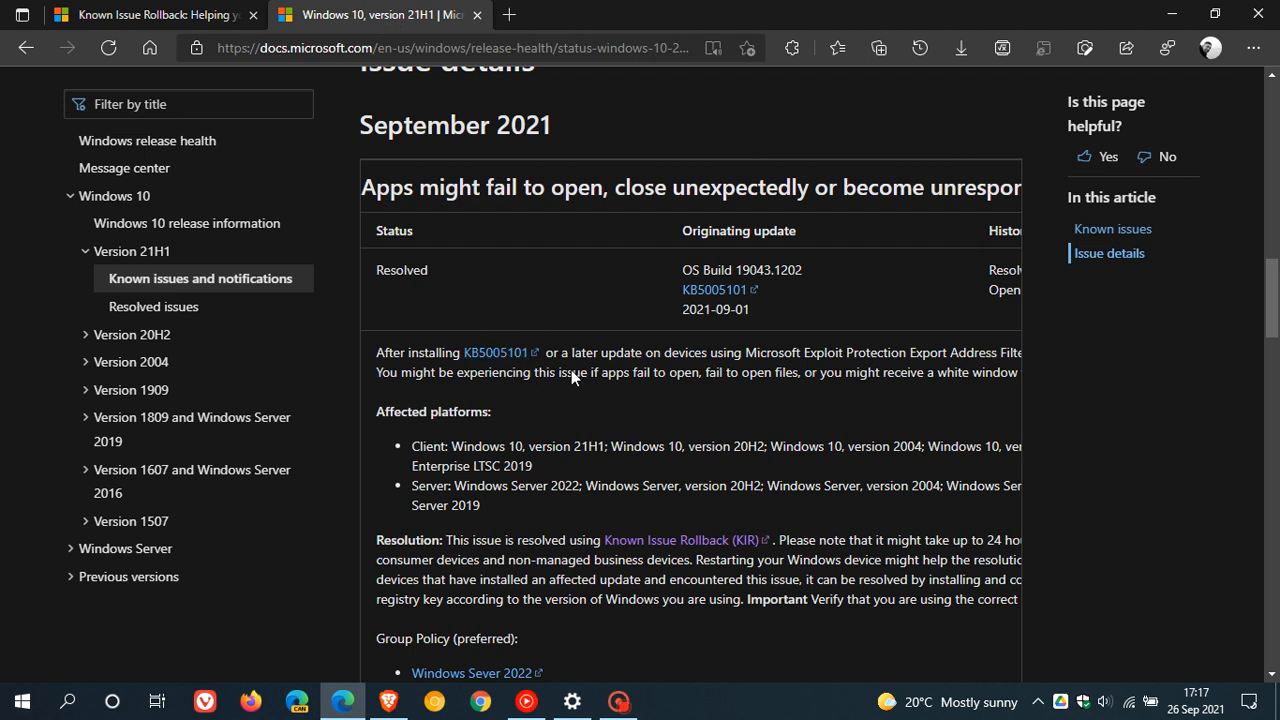
mouse_move(612, 345)
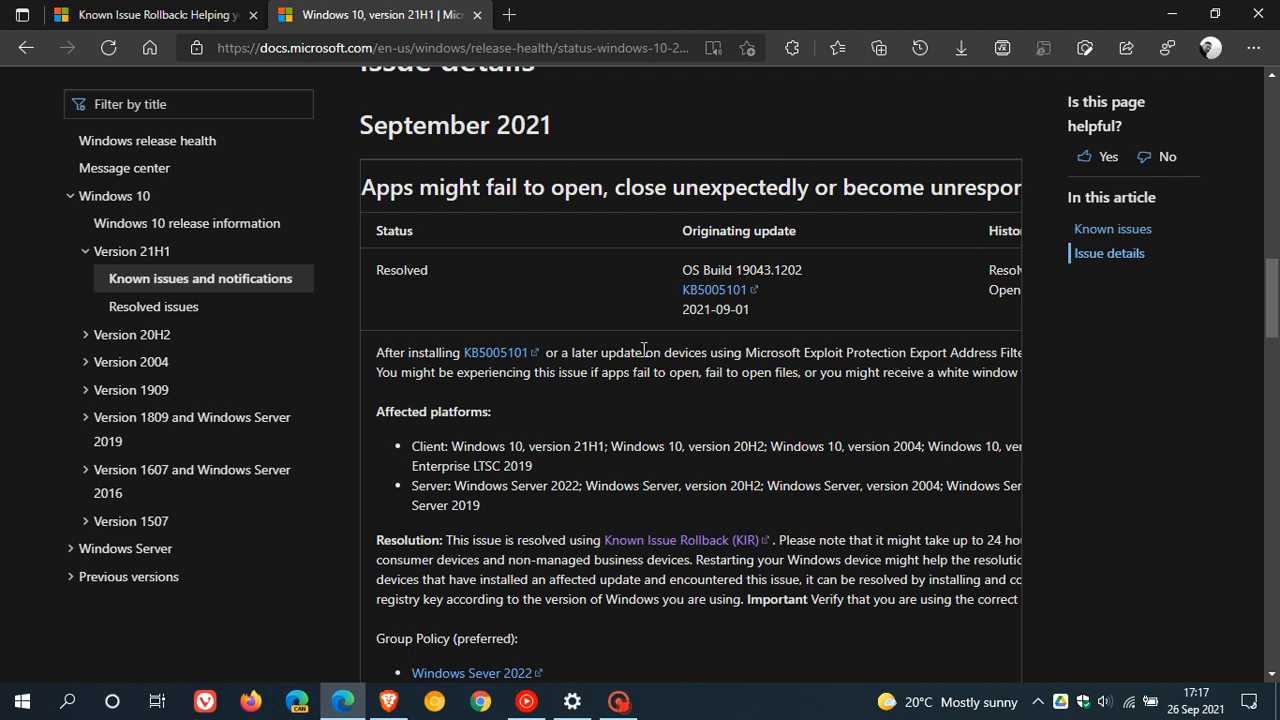
mouse_move(722, 253)
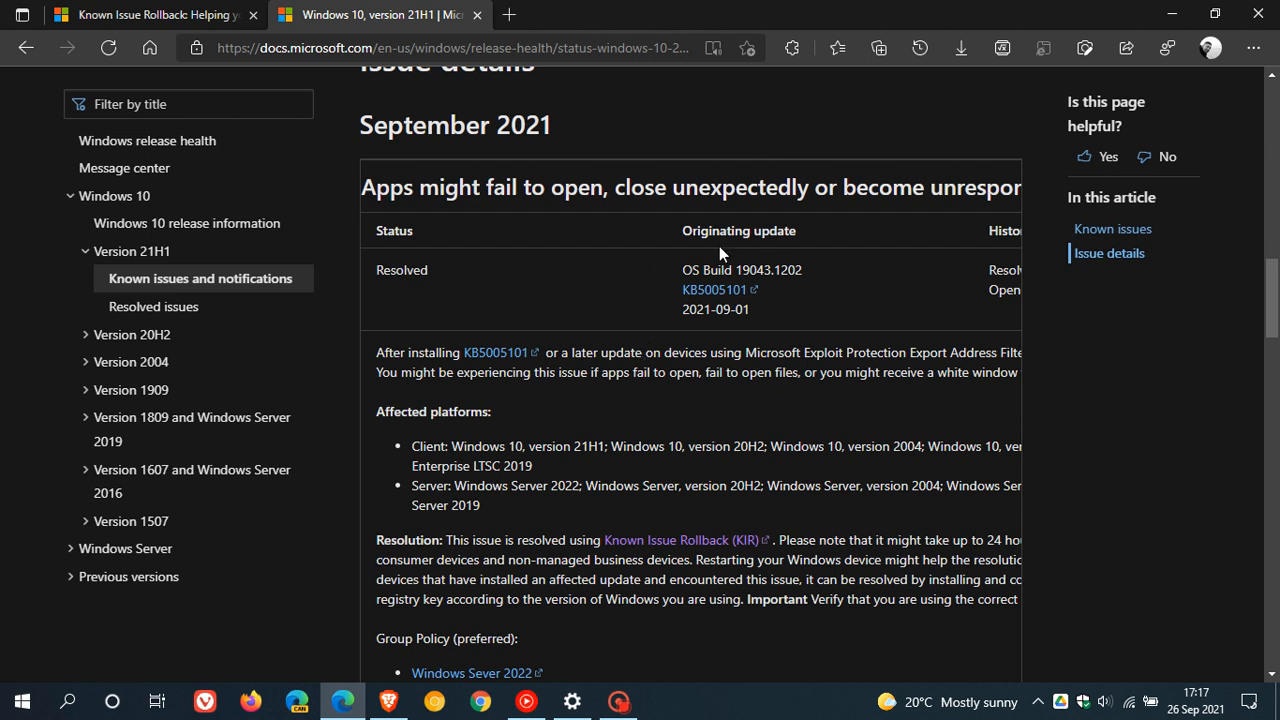
mouse_move(718, 305)
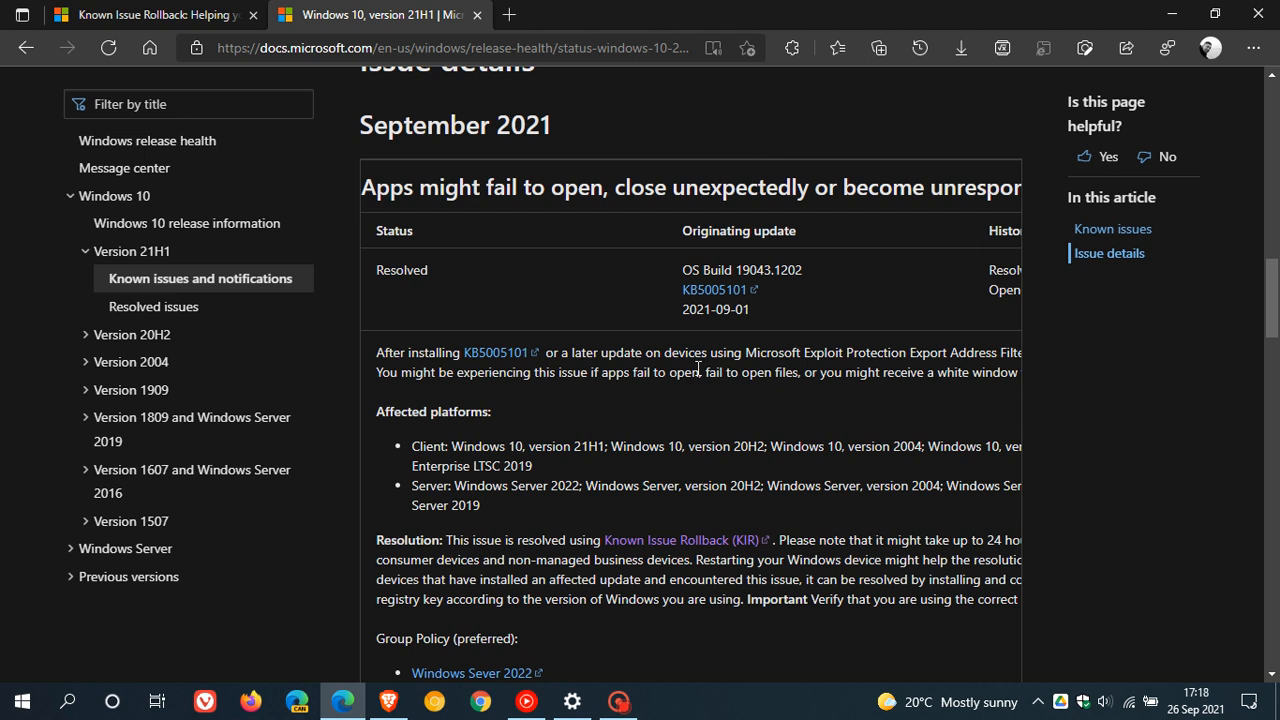
mouse_move(744, 430)
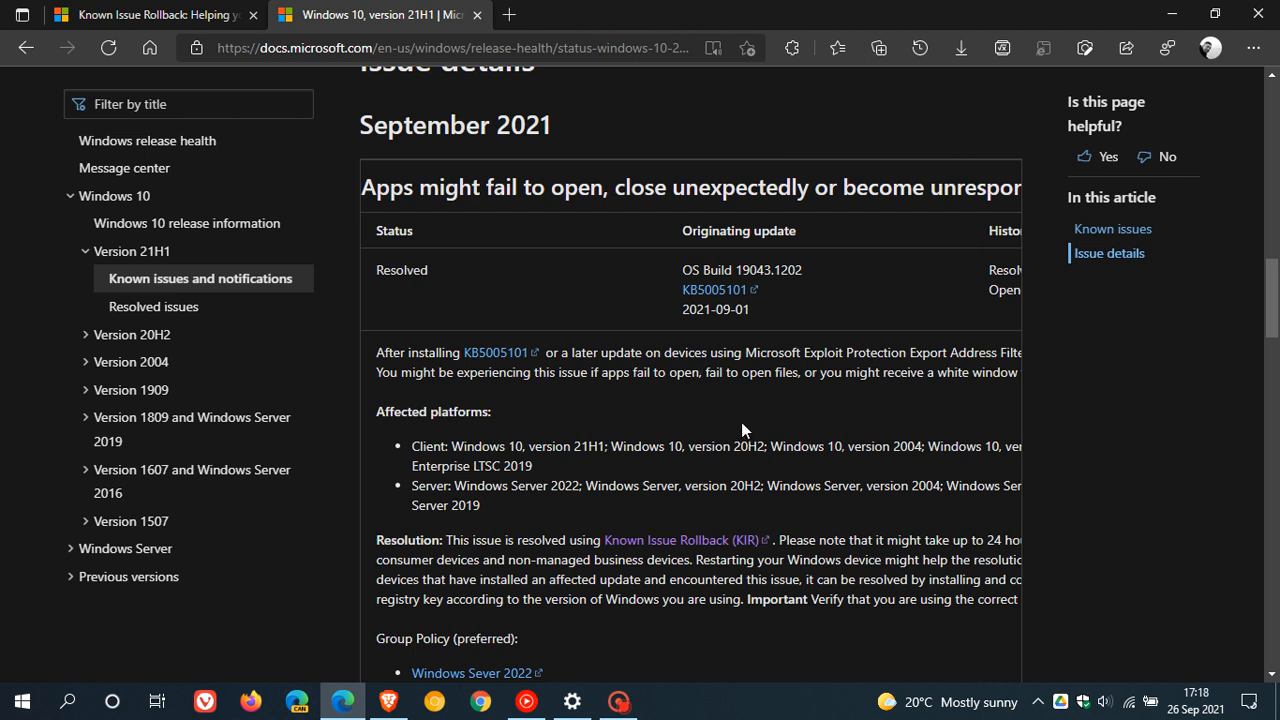
mouse_move(617, 485)
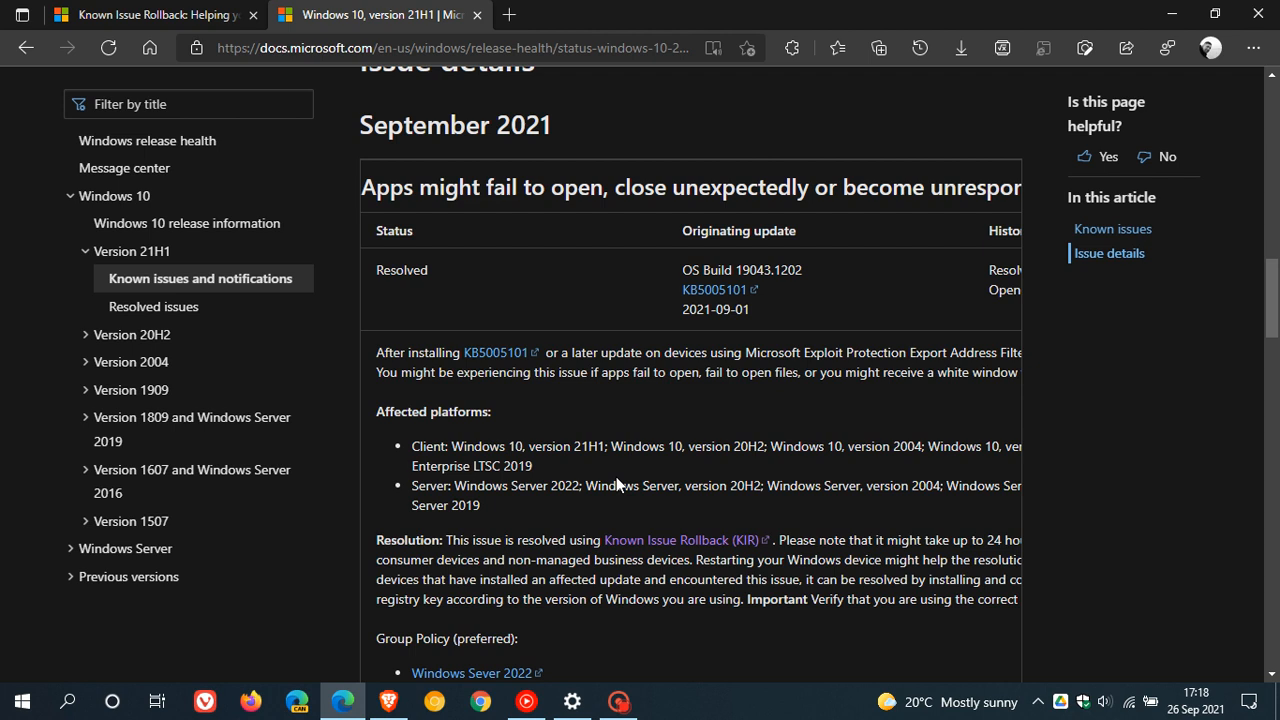
mouse_move(658, 380)
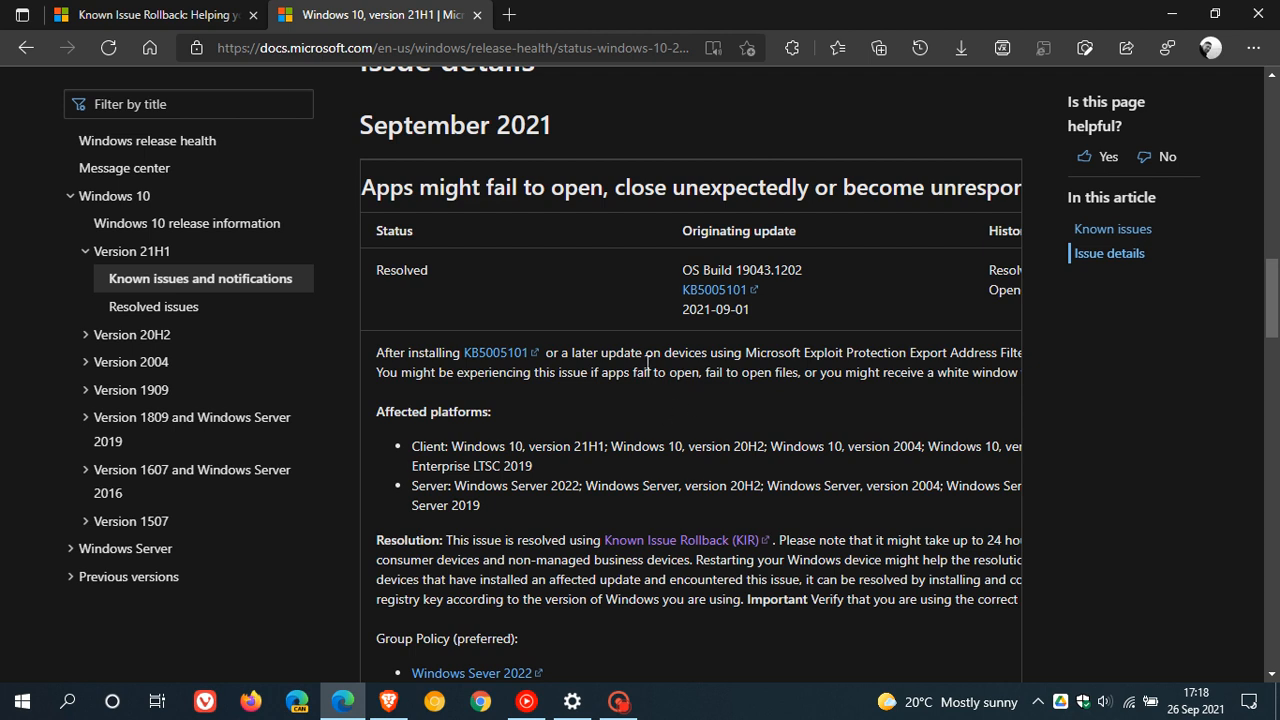
mouse_move(656, 415)
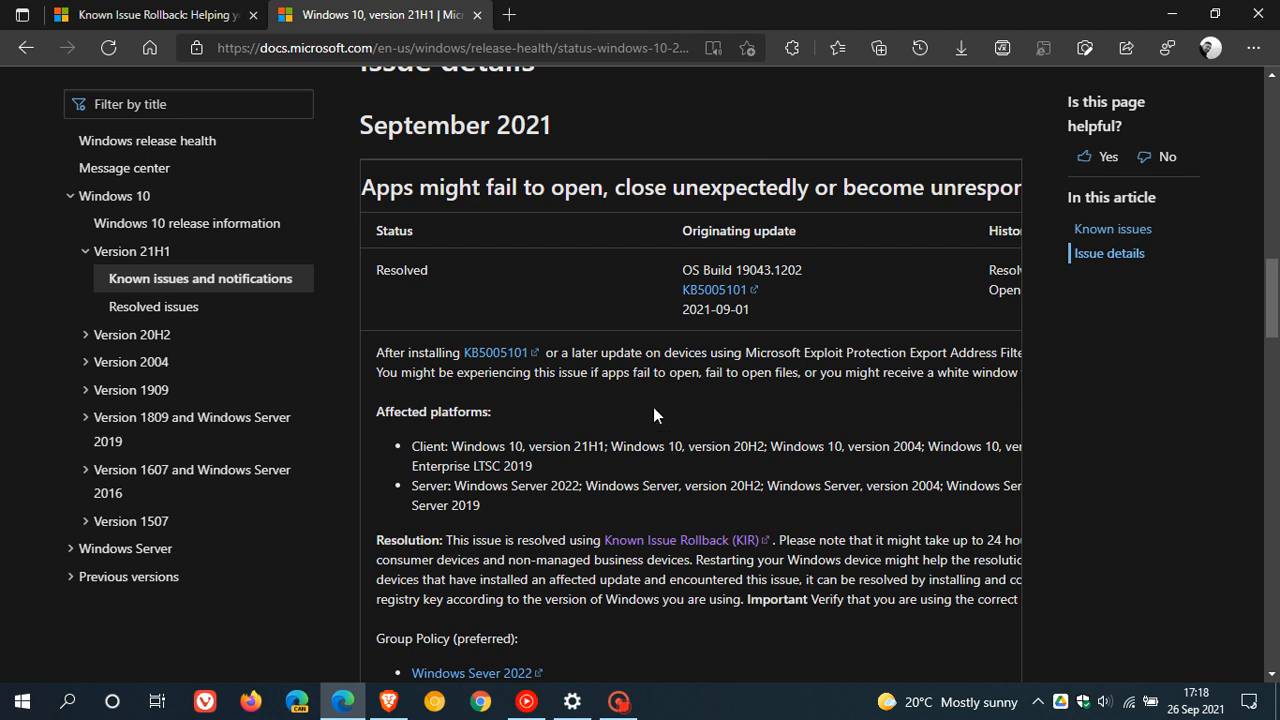
mouse_move(683, 413)
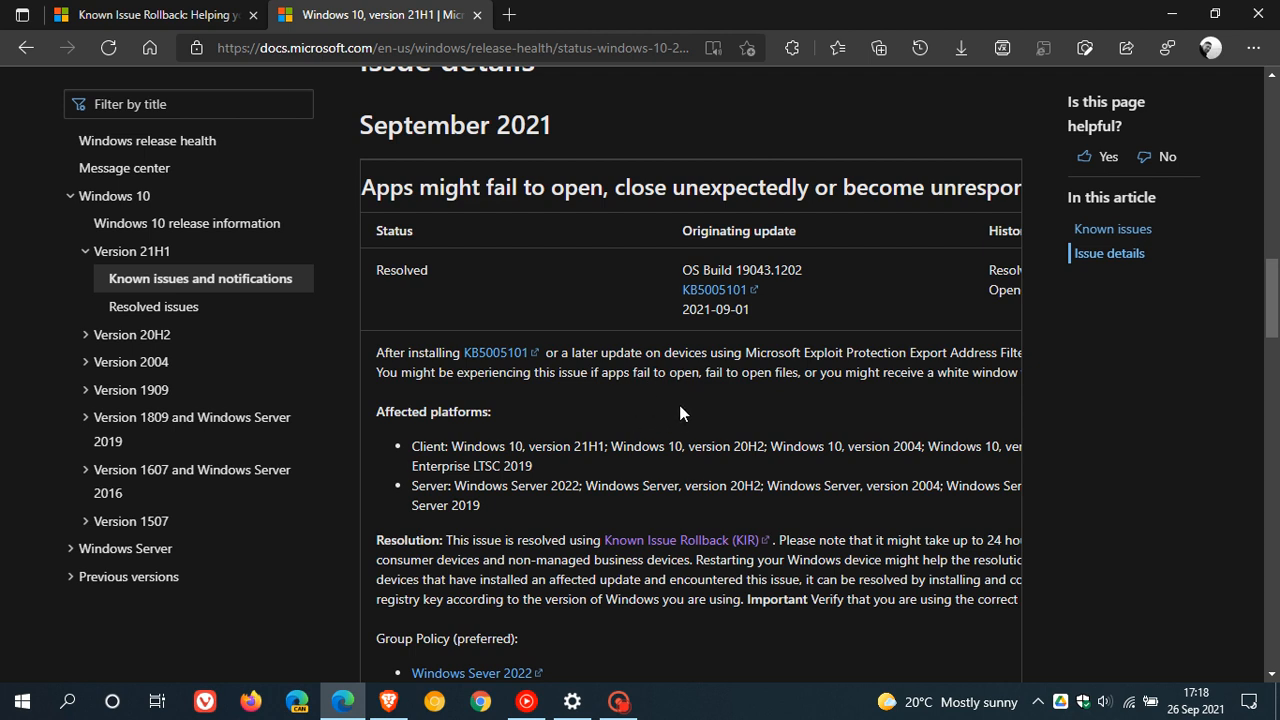
mouse_move(705, 421)
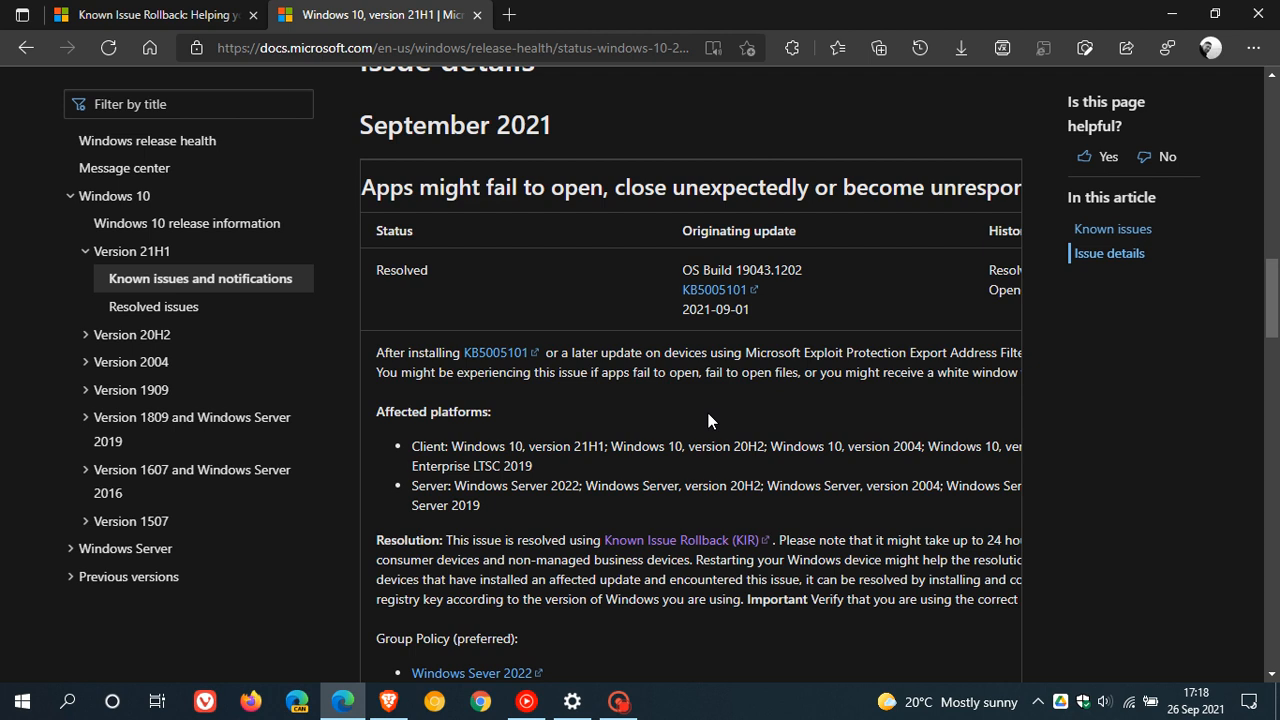
mouse_move(724, 445)
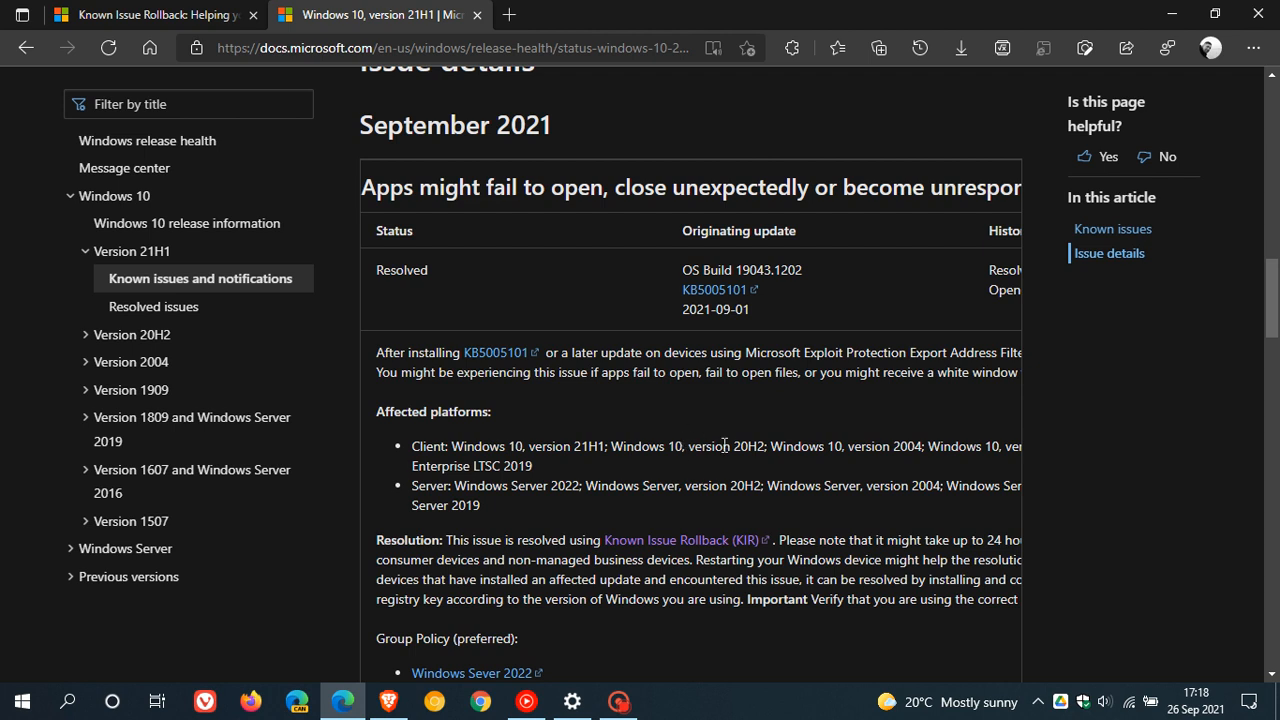
mouse_move(735, 425)
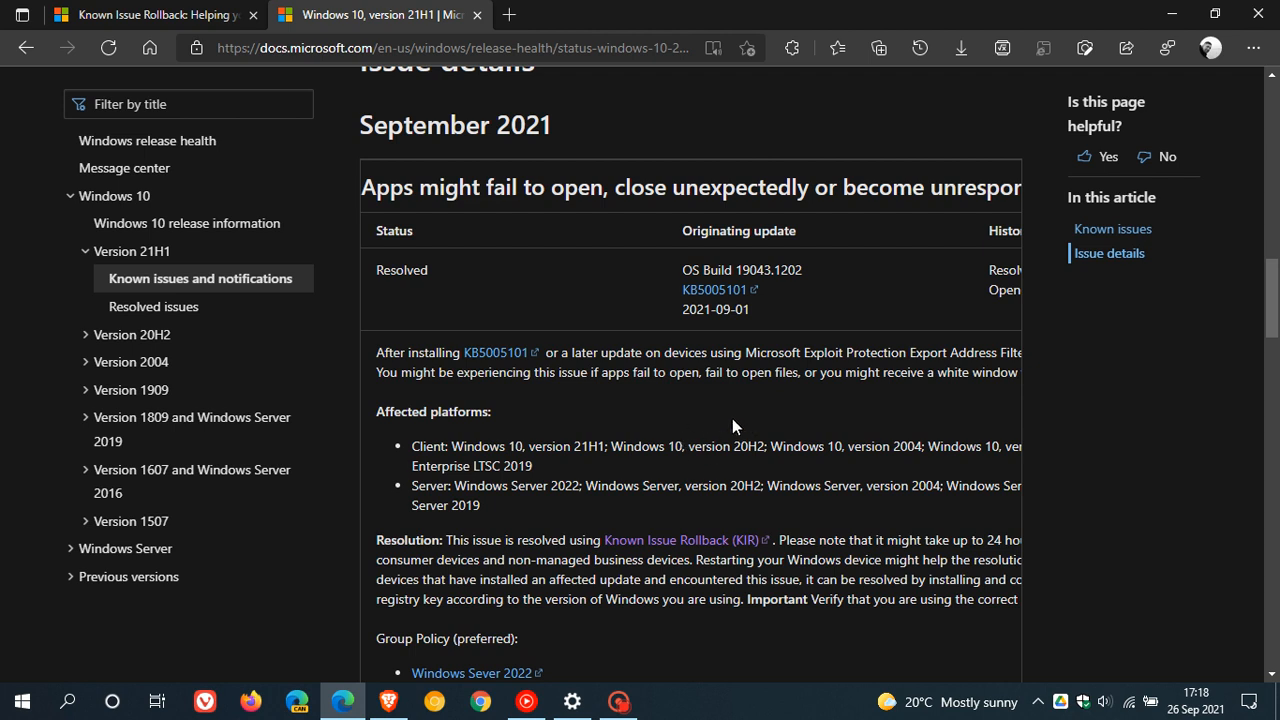
mouse_move(720, 415)
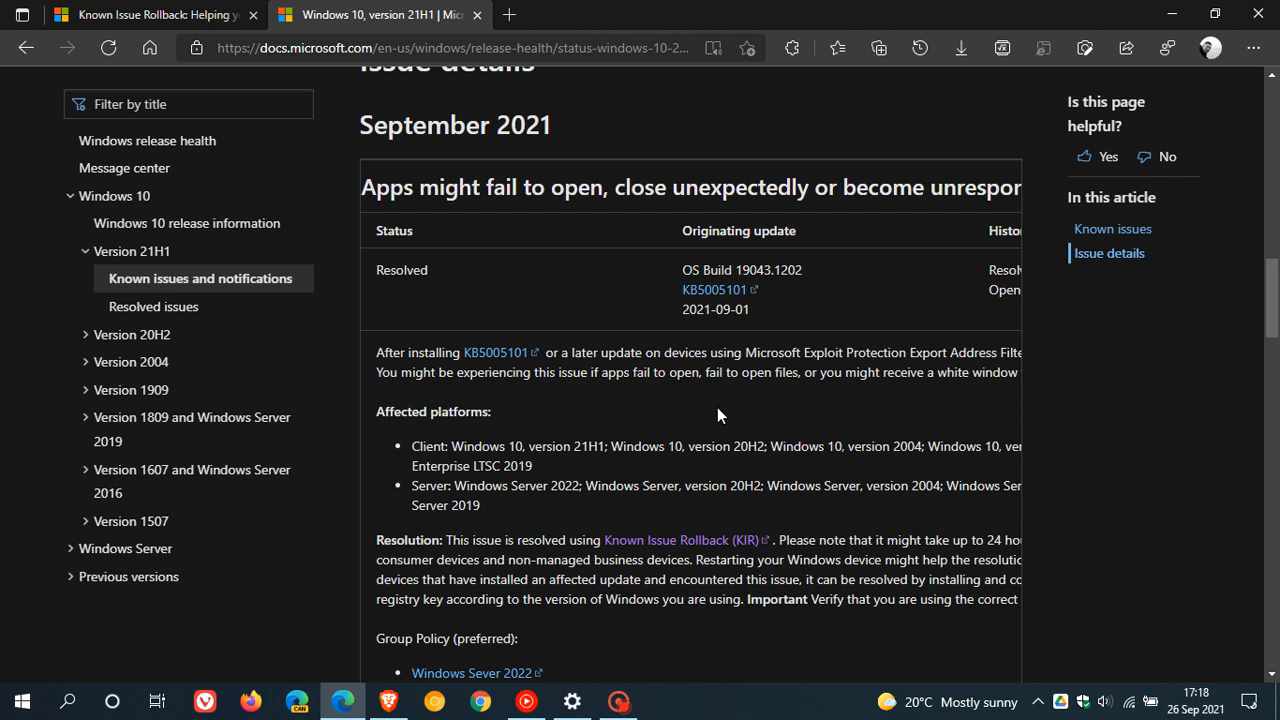
mouse_move(700, 421)
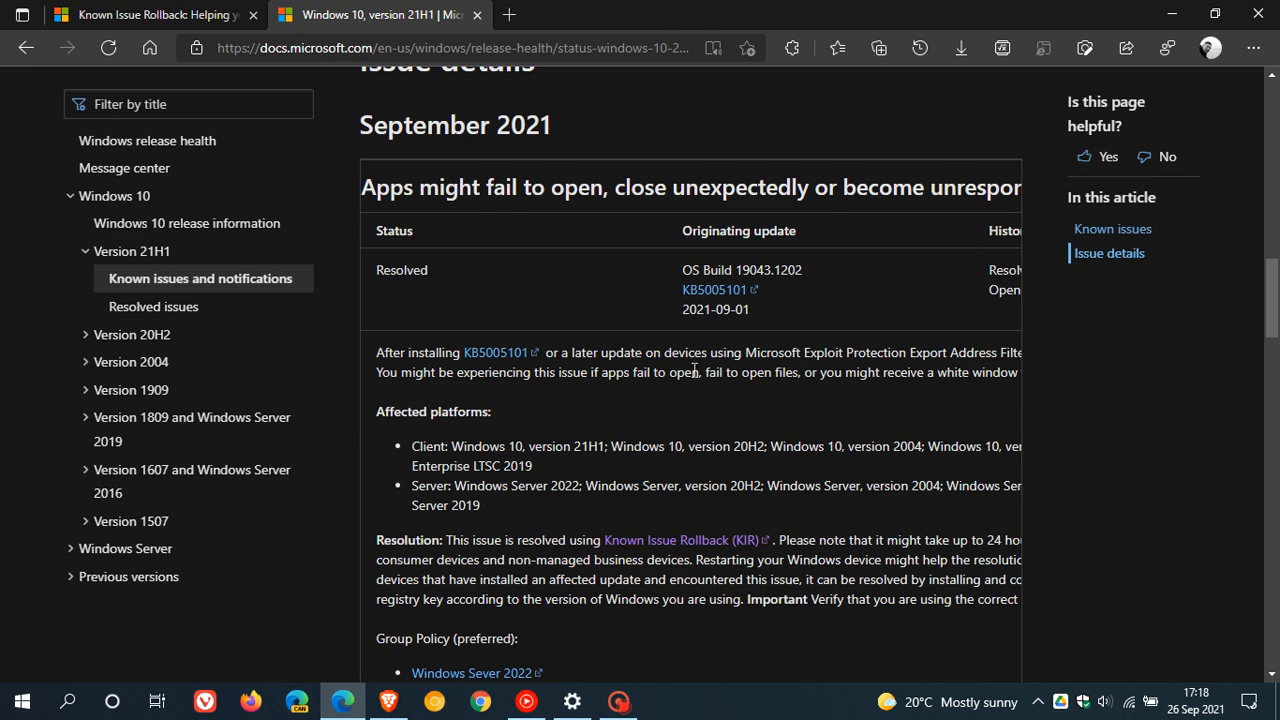
- Scroll down to the Group Policy downloads and reg add commands, then back up
scroll(down, 3)
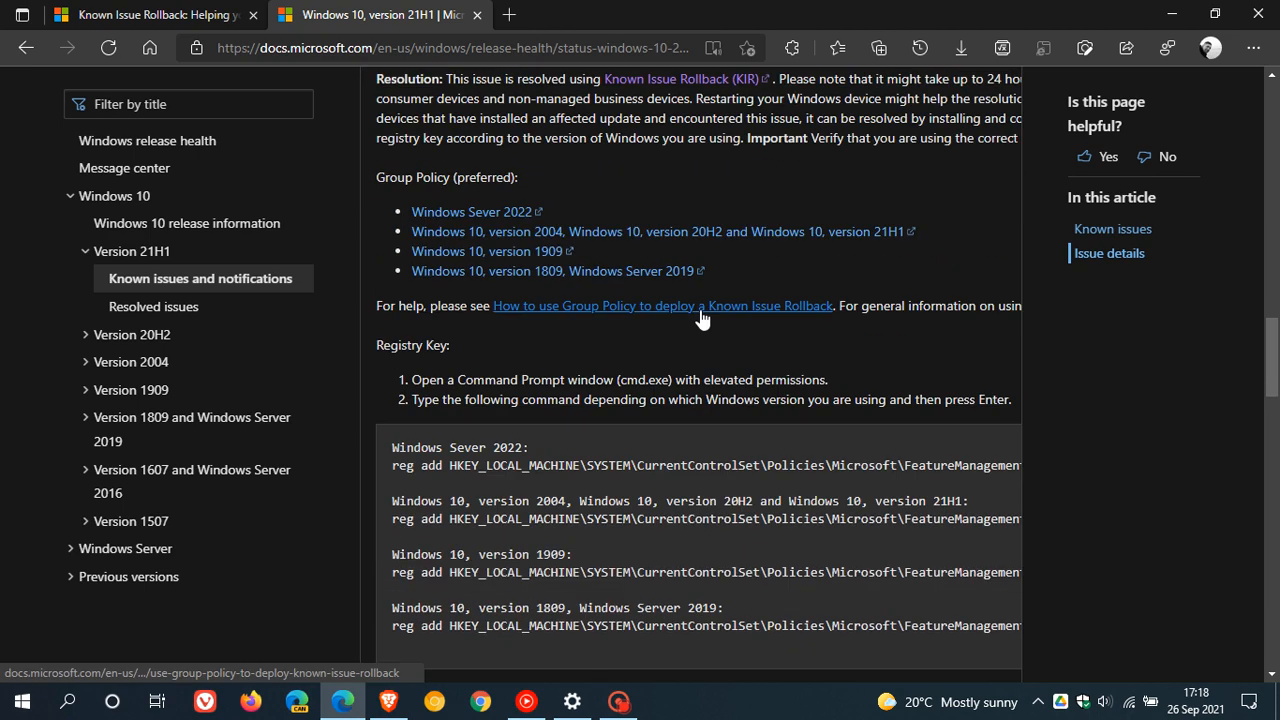
mouse_move(640, 497)
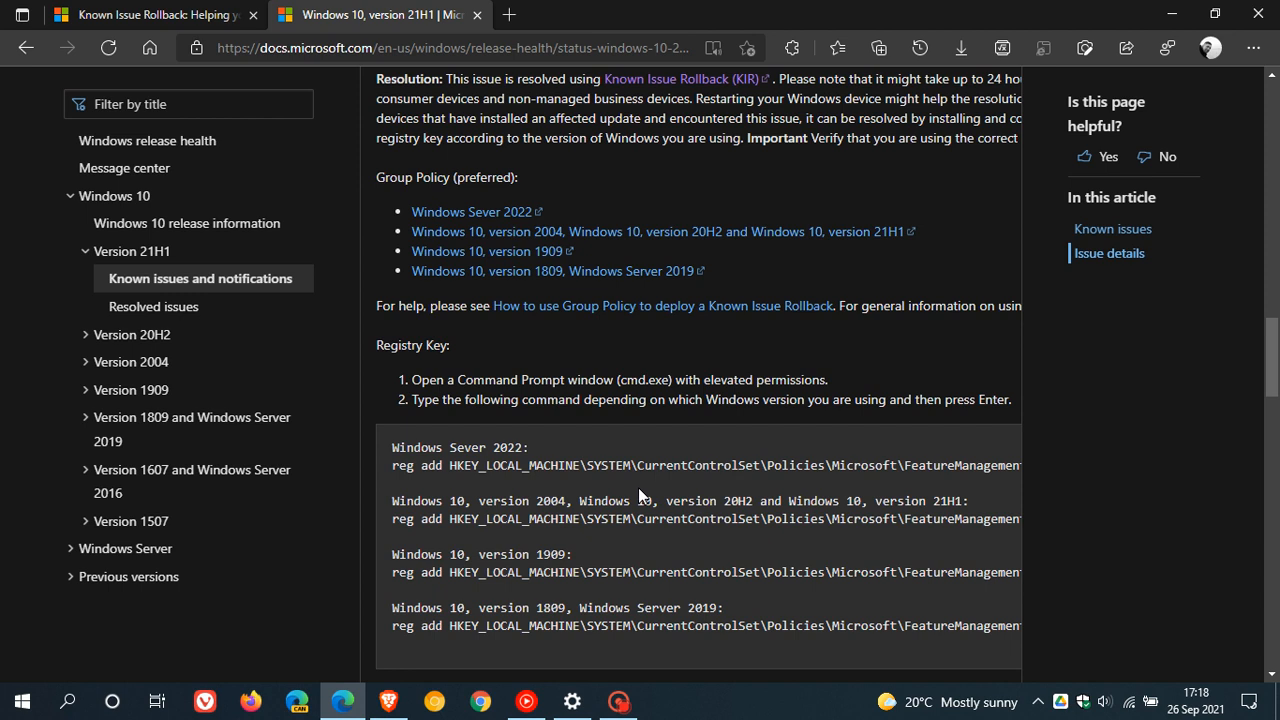
mouse_move(710, 492)
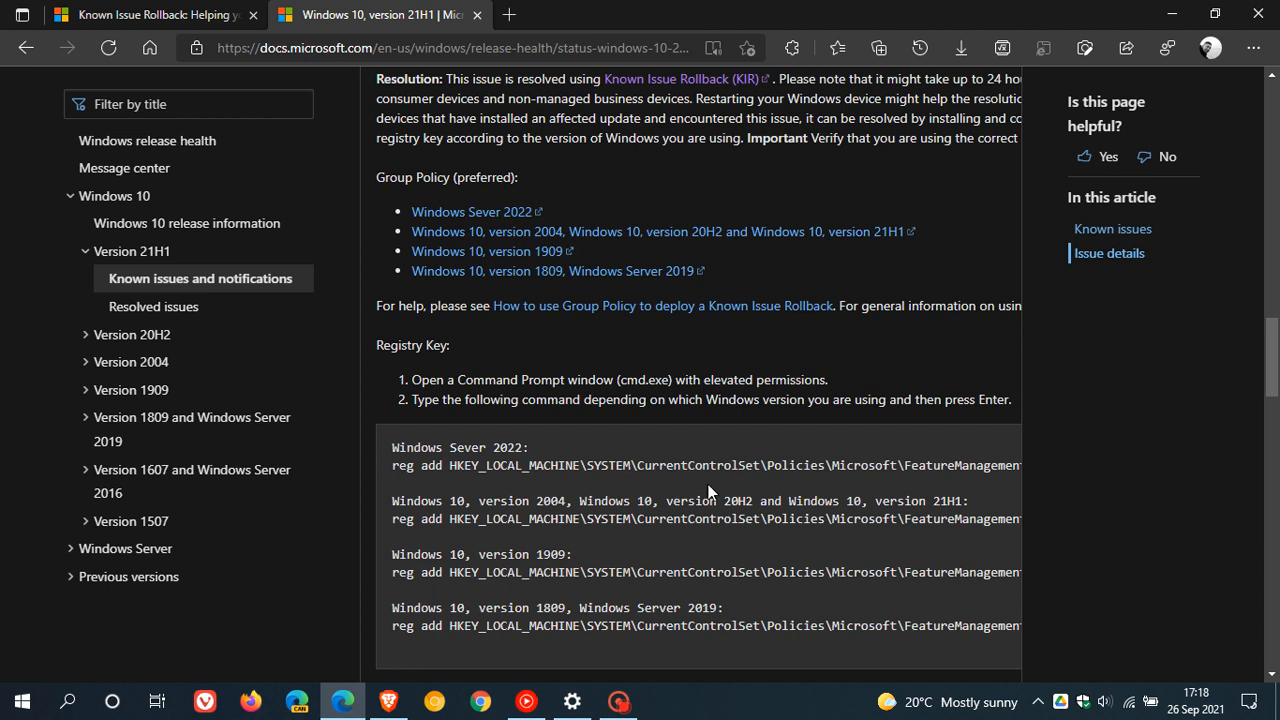
mouse_move(654, 494)
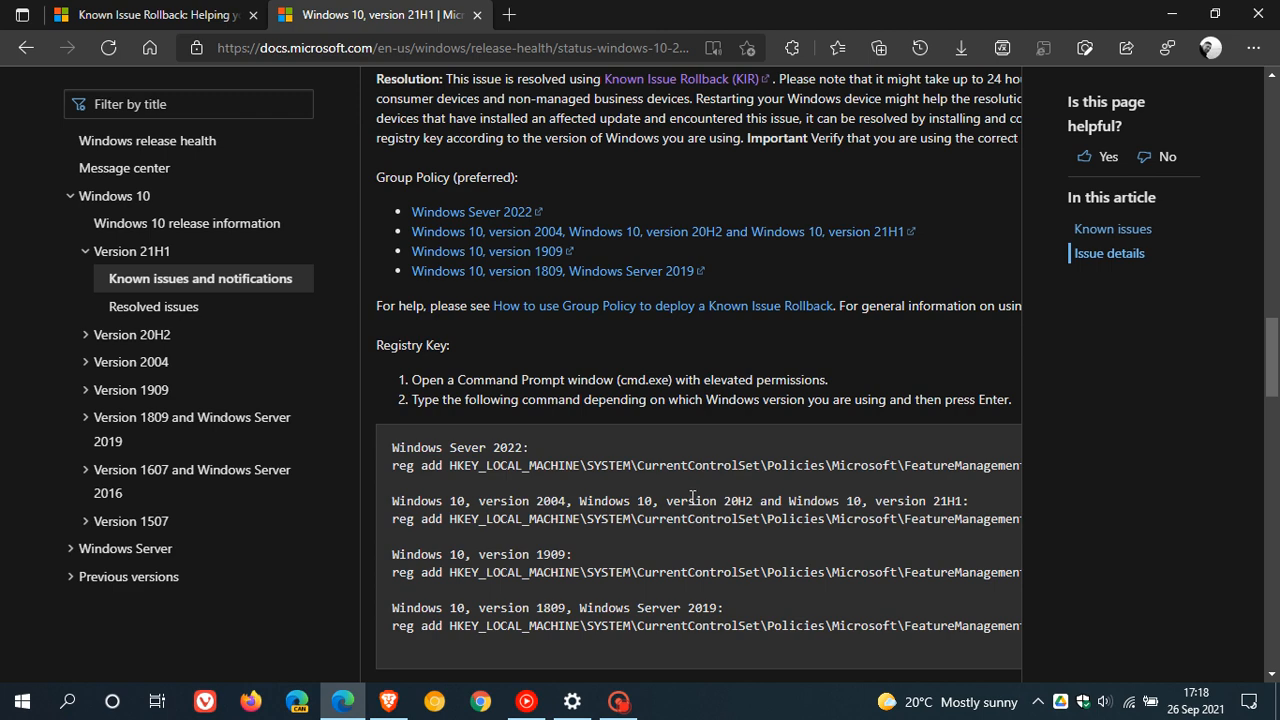
mouse_move(742, 503)
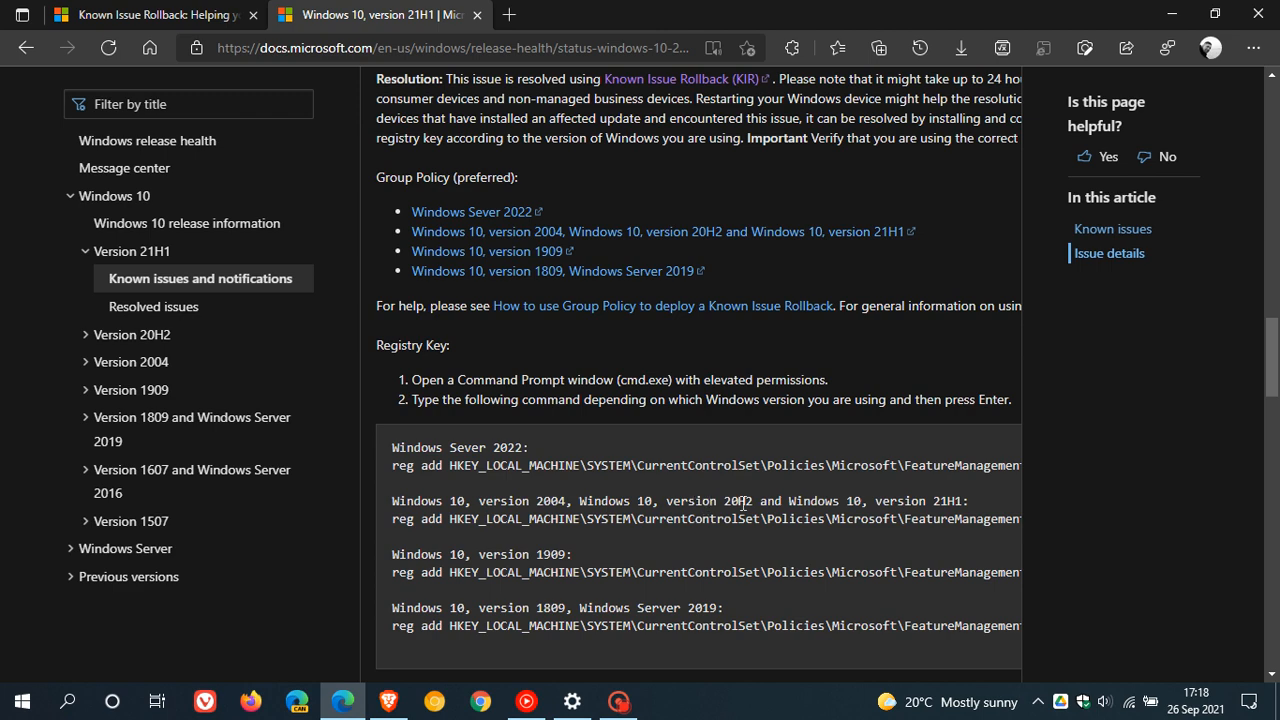
scroll(up, 3)
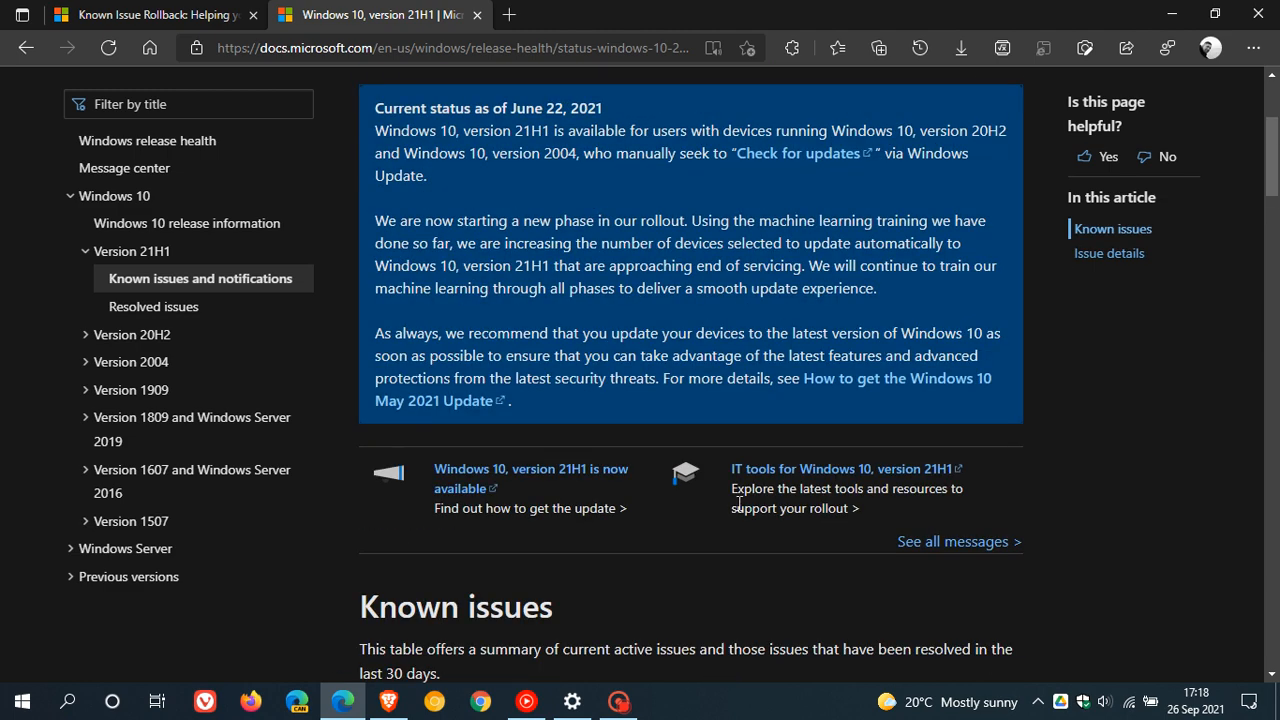
mouse_move(825, 508)
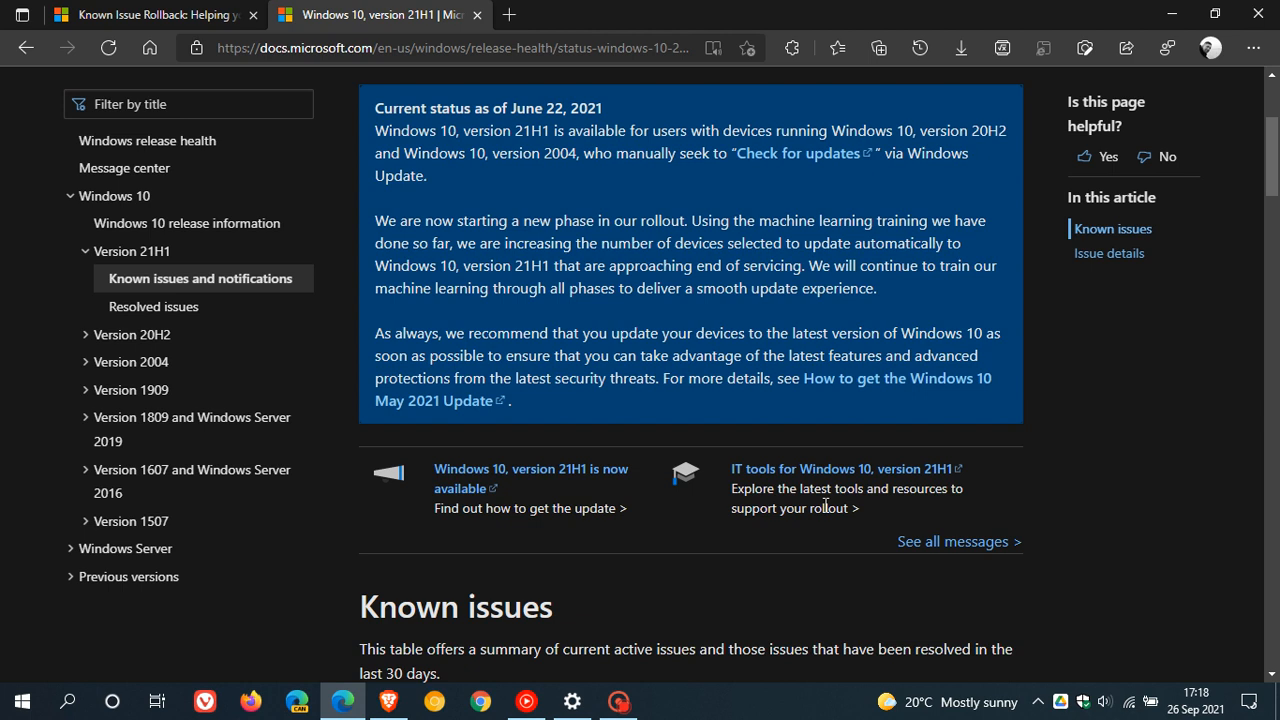
mouse_move(847, 385)
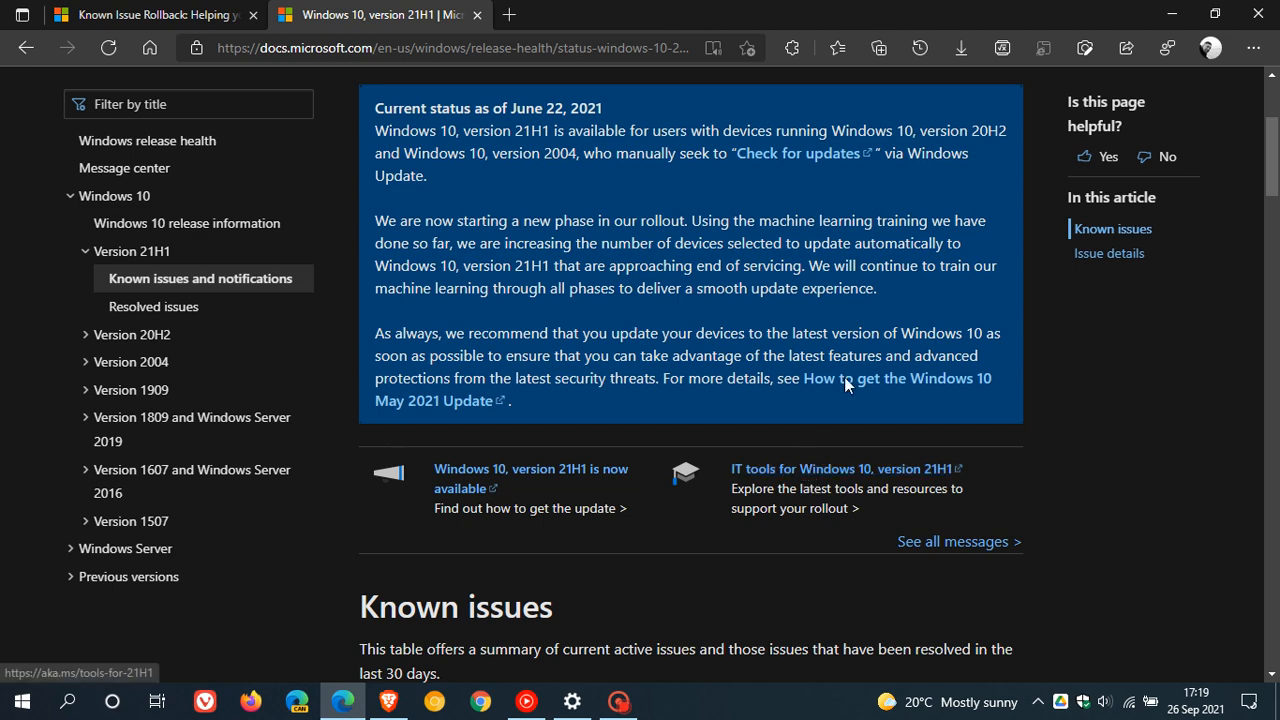
mouse_move(784, 341)
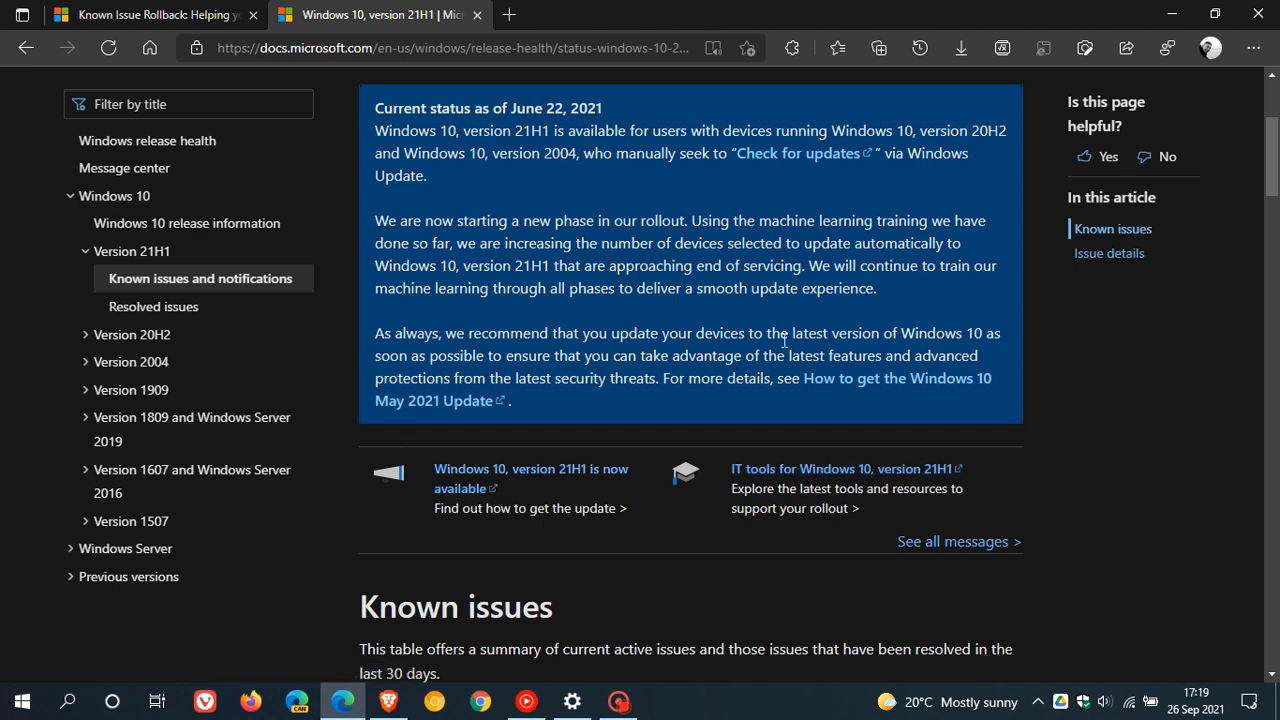
- Scroll up to the version 21H1 Current status box above Known issues
scroll(up, 3)
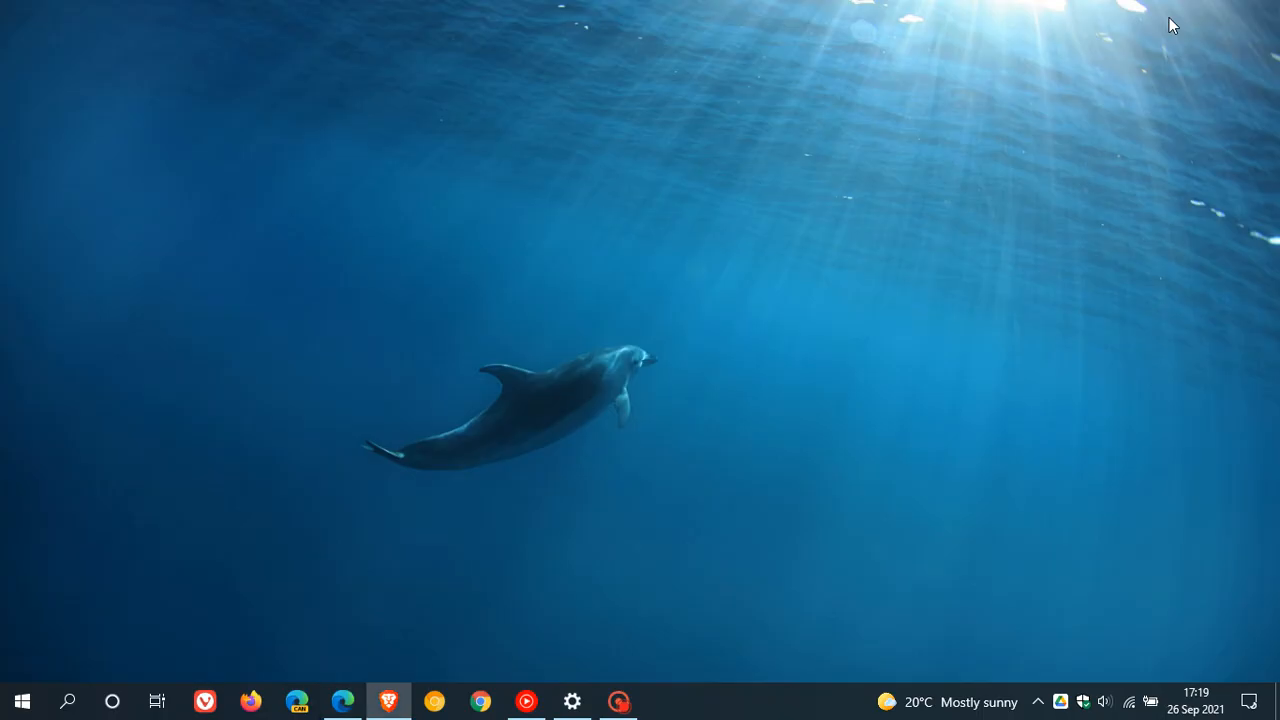
mouse_move(750, 338)
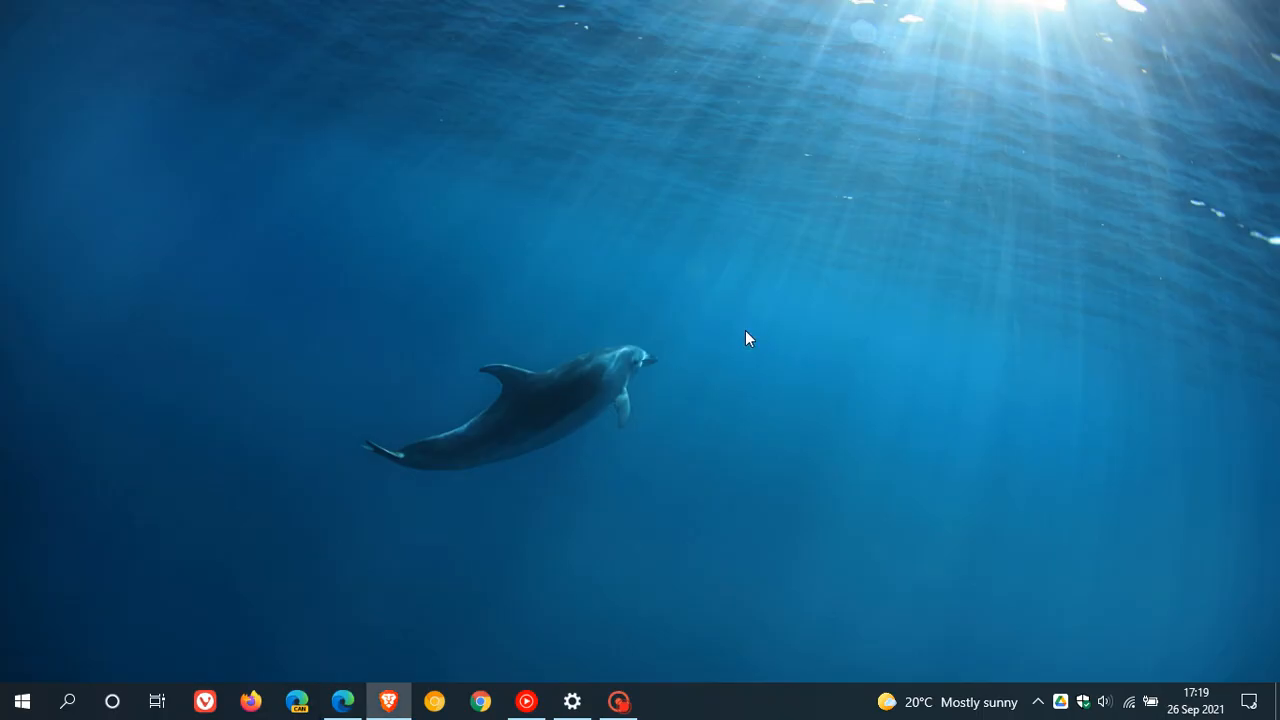